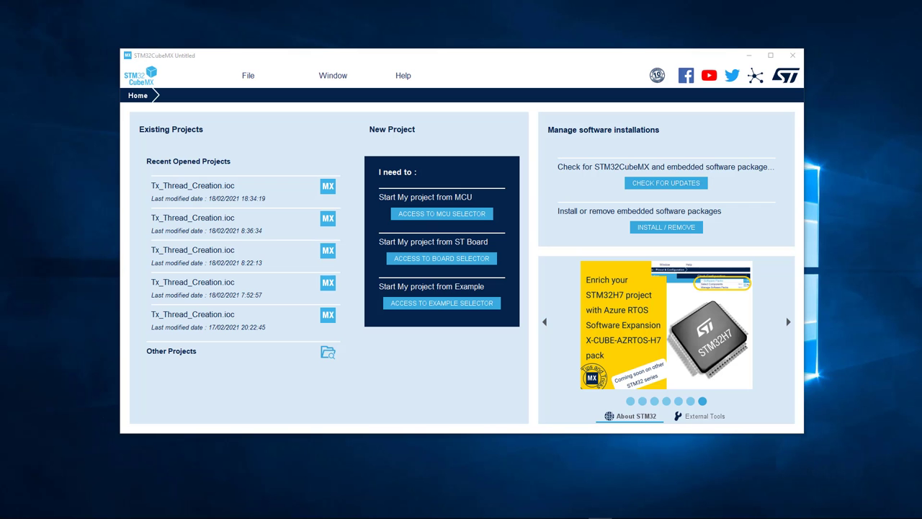
mouse_move(513, 66)
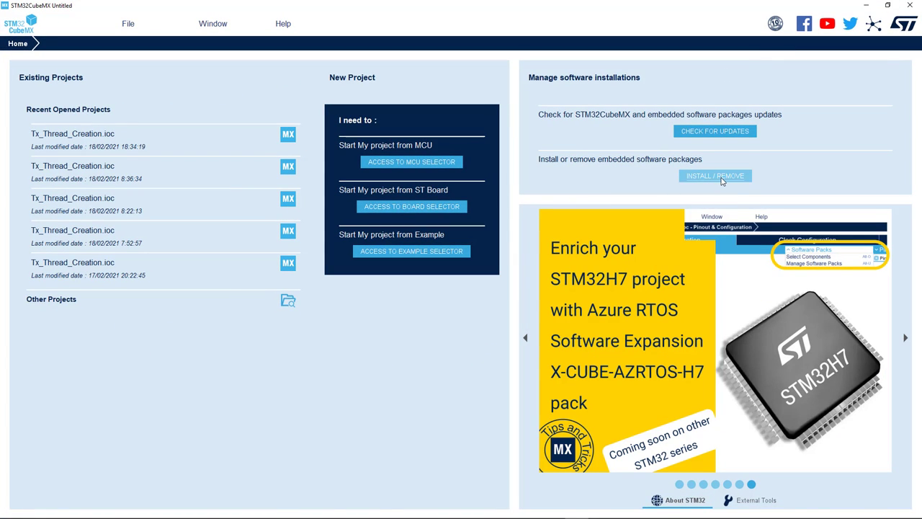
Bring up the embedded software packages manager and refresh the STMicroelectronics pack list
left_click(714, 176)
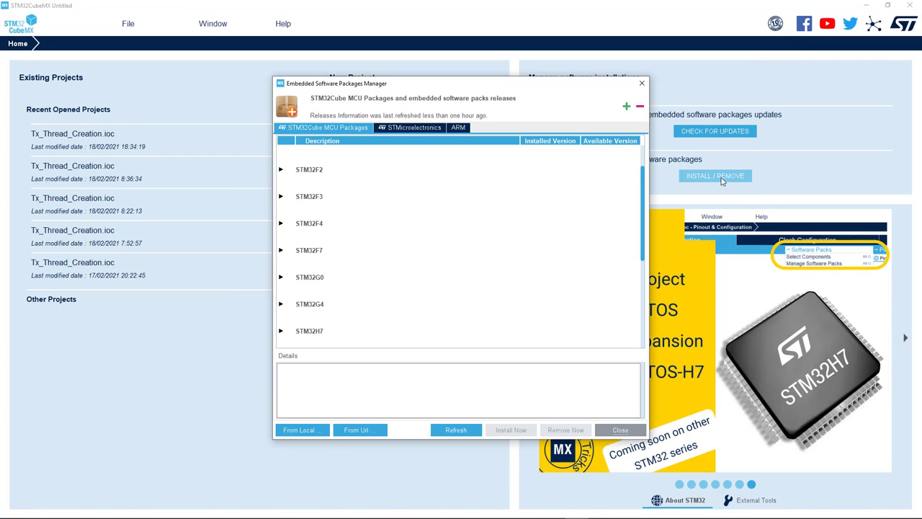
mouse_move(467, 211)
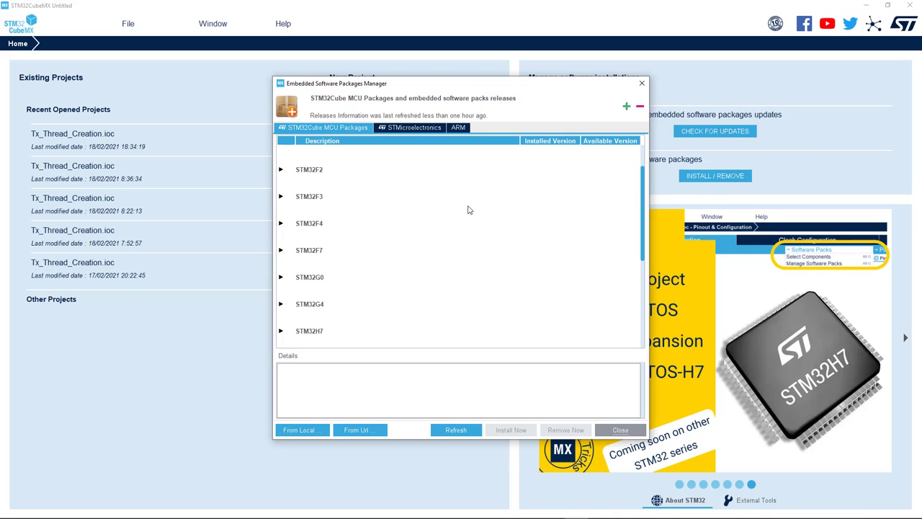
mouse_move(409, 133)
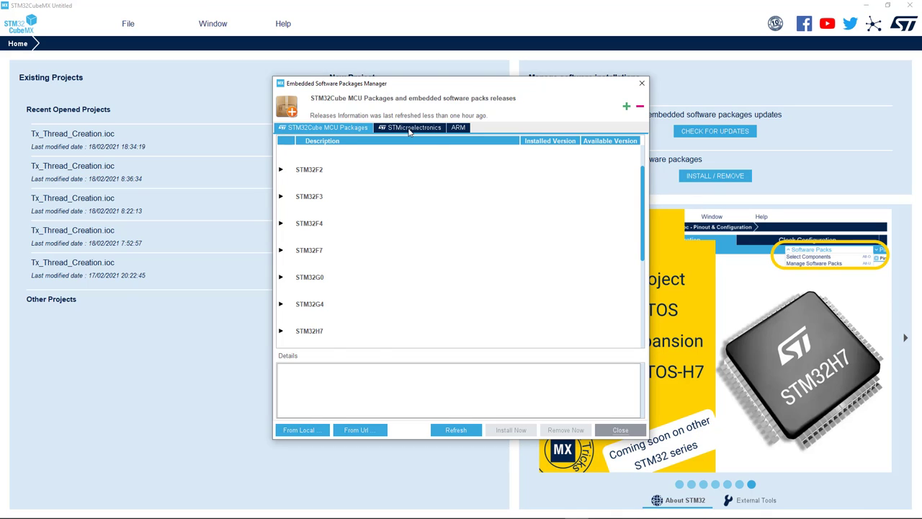
left_click(409, 127)
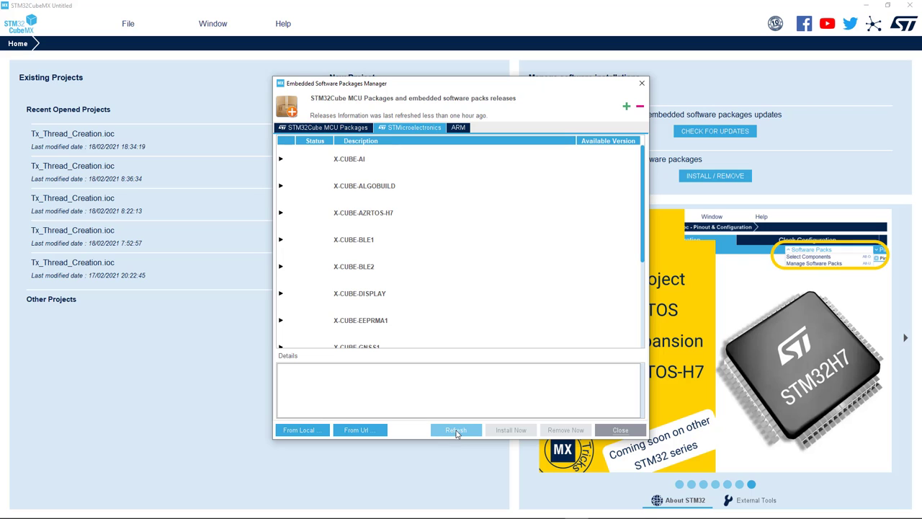
left_click(455, 430)
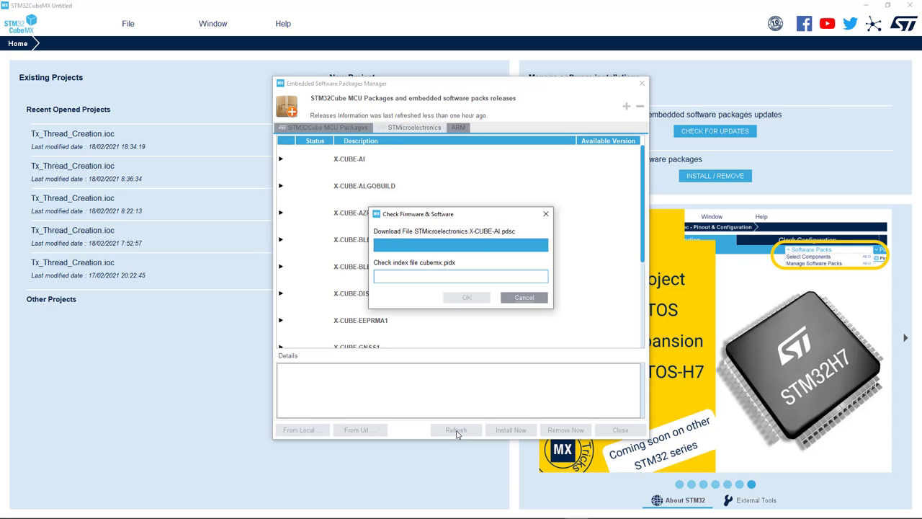
left_click(455, 429)
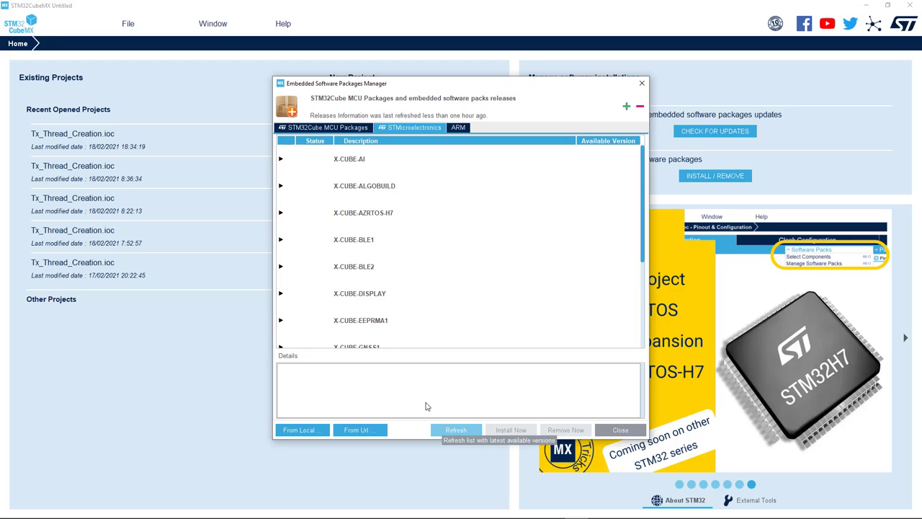
Expand X-CUBE-AZRTOS-H7 and tick version 1.0.0 for installation
left_click(280, 213)
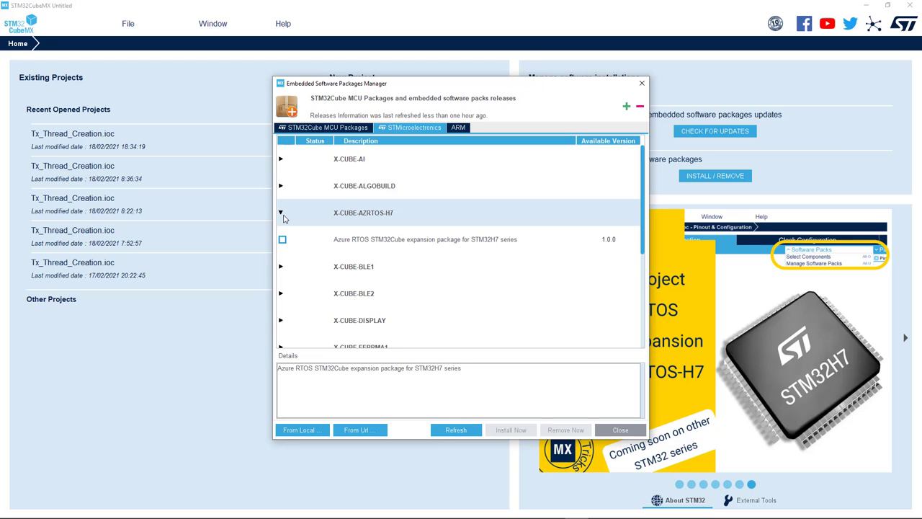
left_click(425, 239)
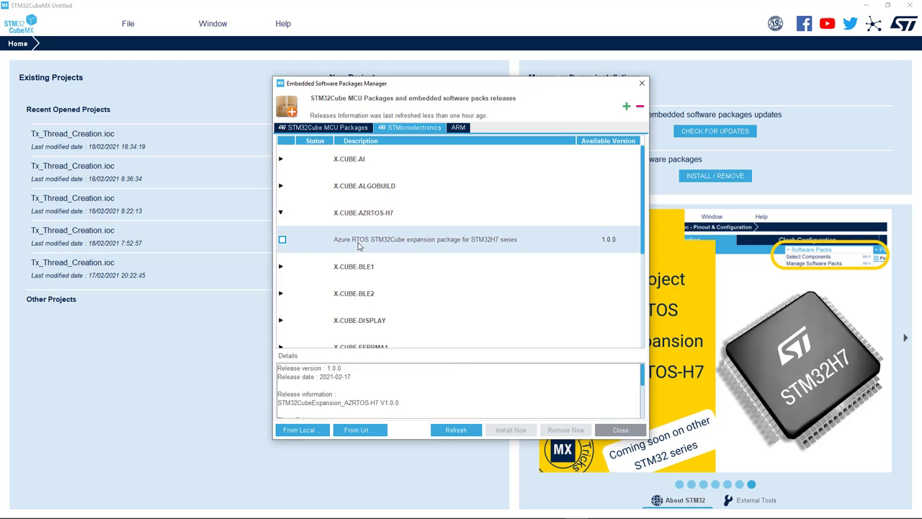
mouse_move(614, 248)
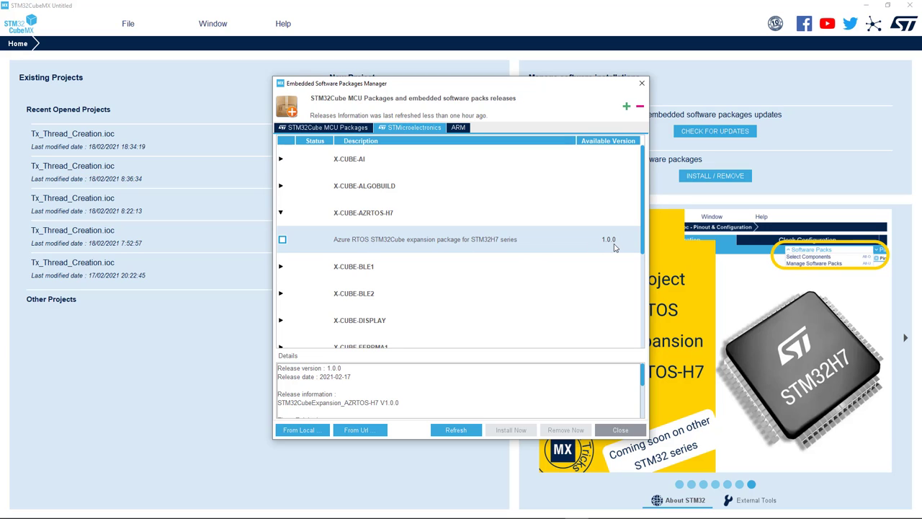
left_click(282, 239)
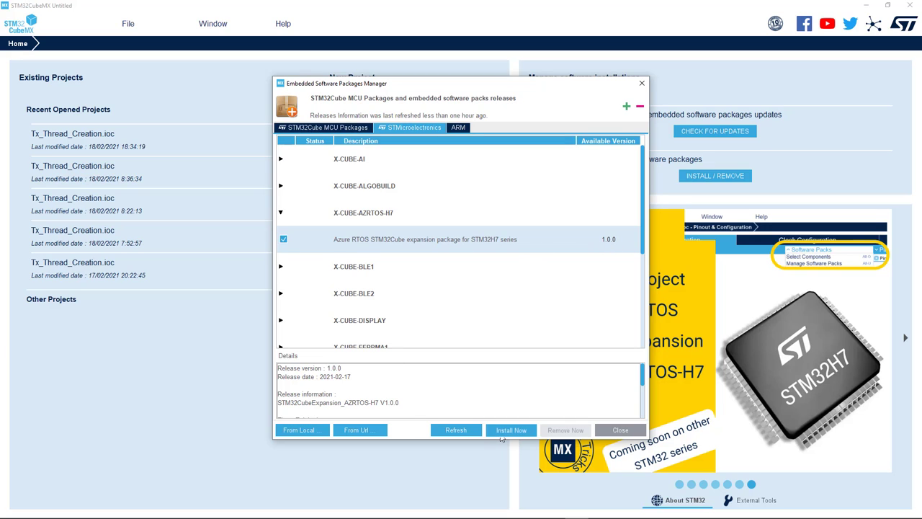
mouse_move(512, 430)
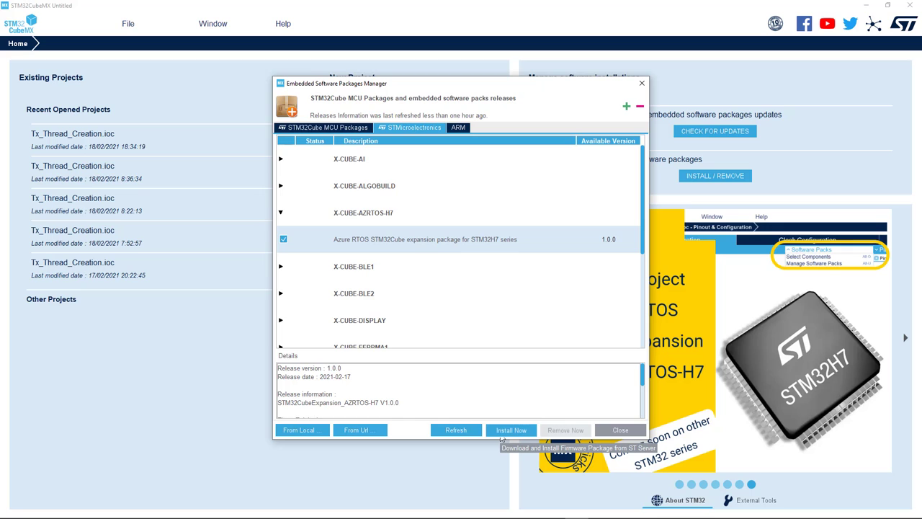
Install the marked Azure RTOS H7 package, accepting its license agreement and finishing
left_click(511, 429)
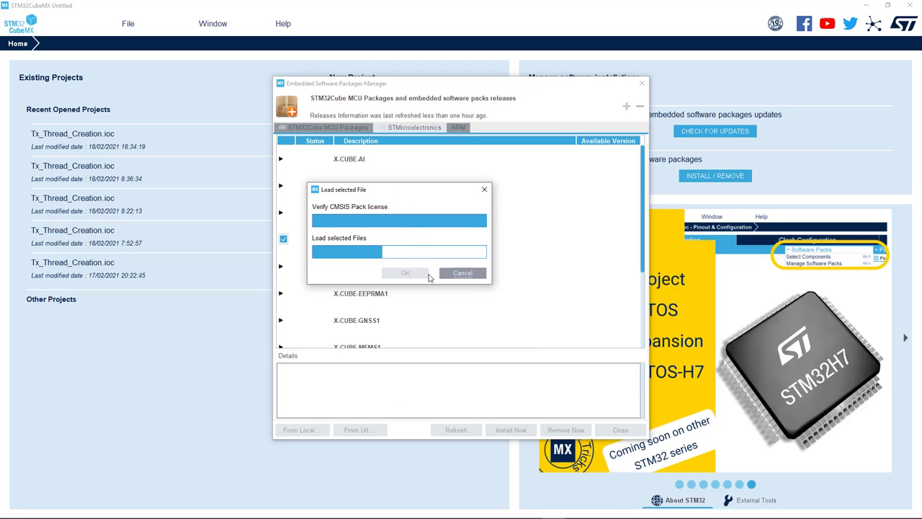
left_click(405, 272)
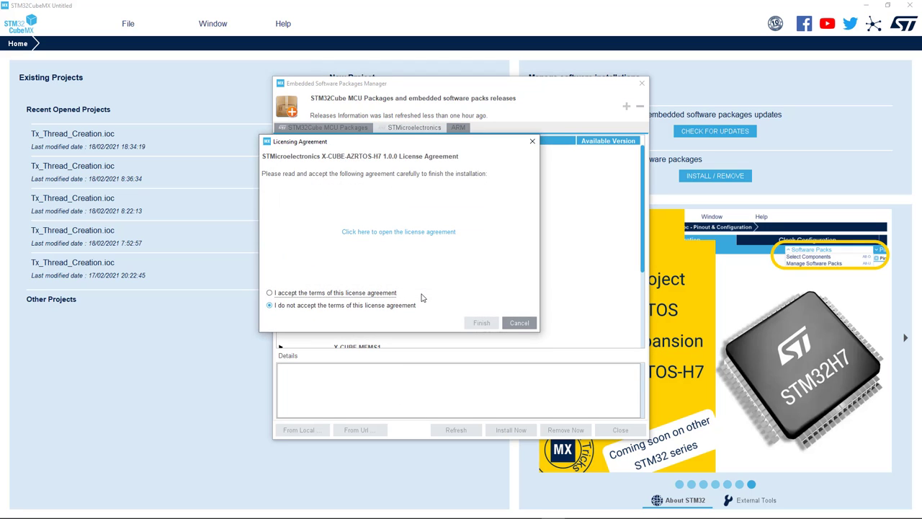
left_click(270, 292)
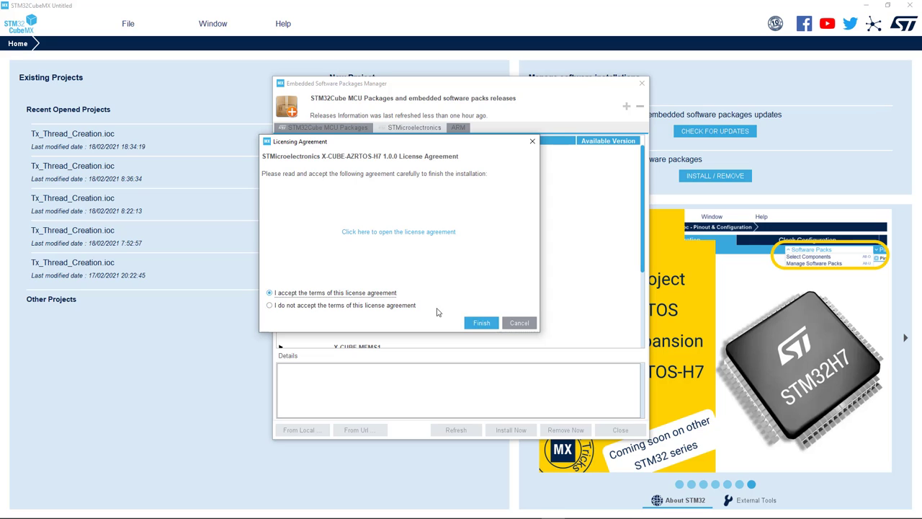
left_click(481, 323)
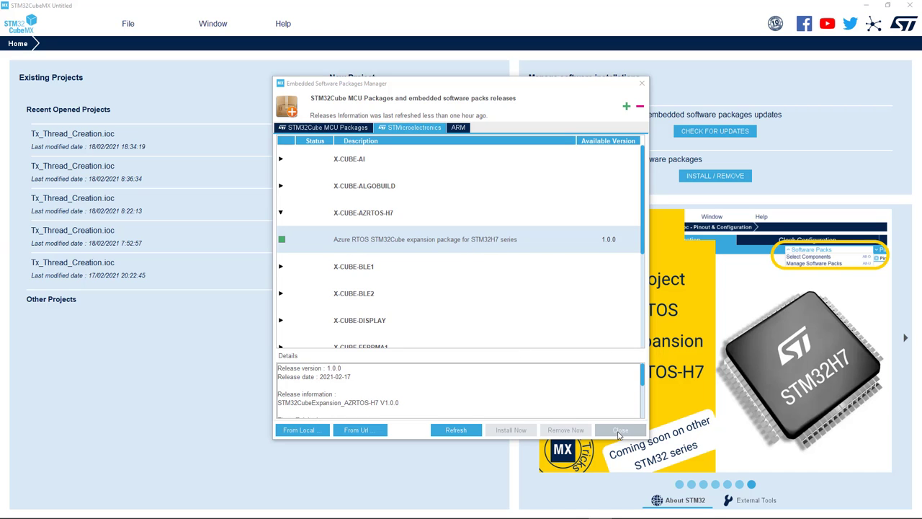
Close the Embedded Software Packages Manager and return to the home page
left_click(620, 430)
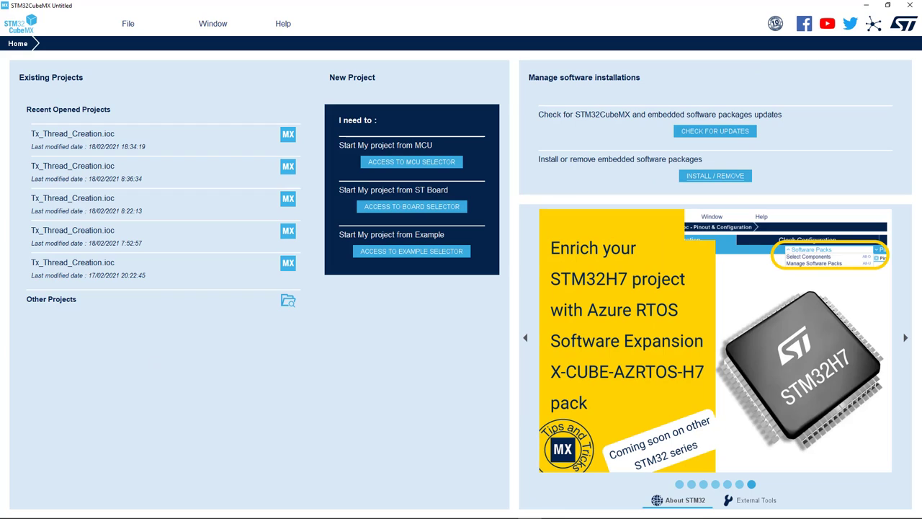
mouse_move(349, 96)
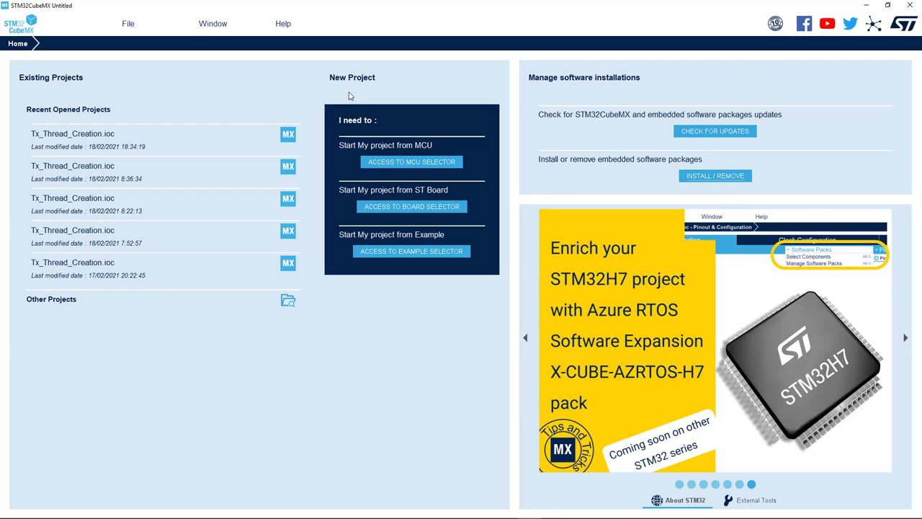
mouse_move(340, 89)
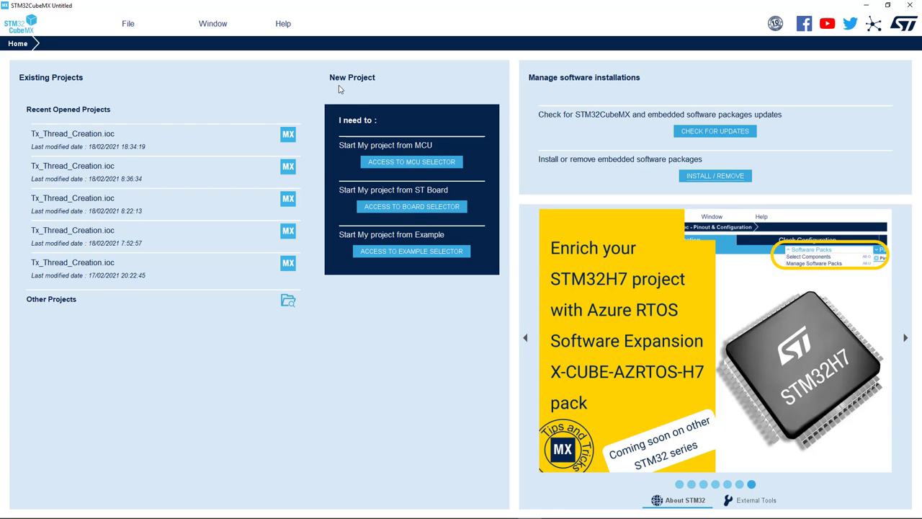
mouse_move(359, 93)
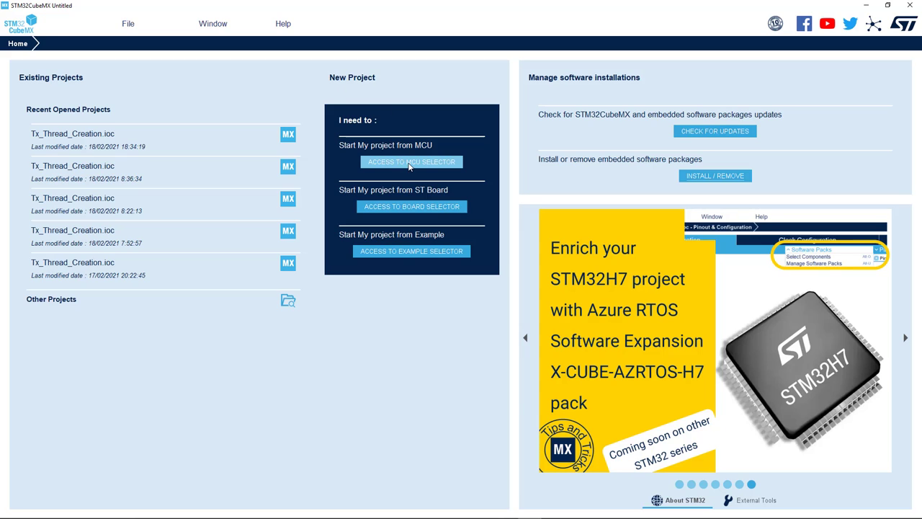
mouse_move(395, 210)
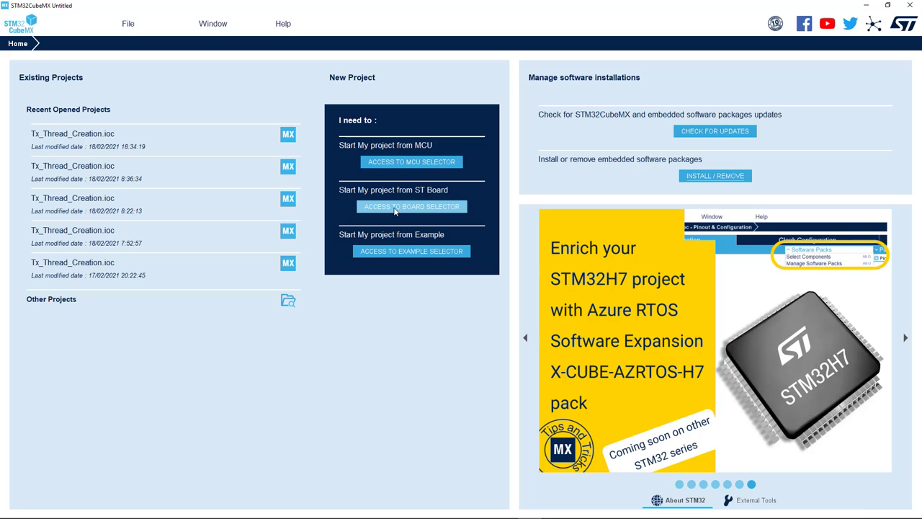
mouse_move(410, 251)
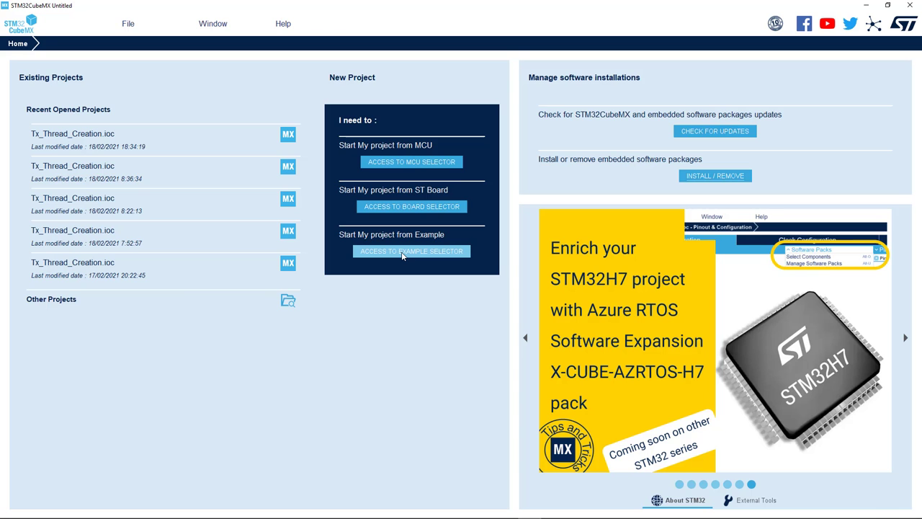
Enter the example selector filtered to the STM32H7 series with keyword RTOS
left_click(410, 251)
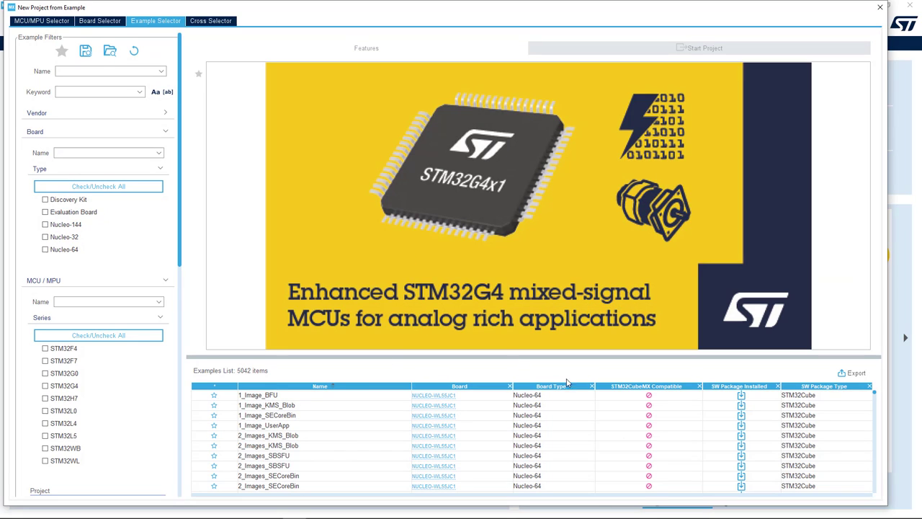
mouse_move(225, 380)
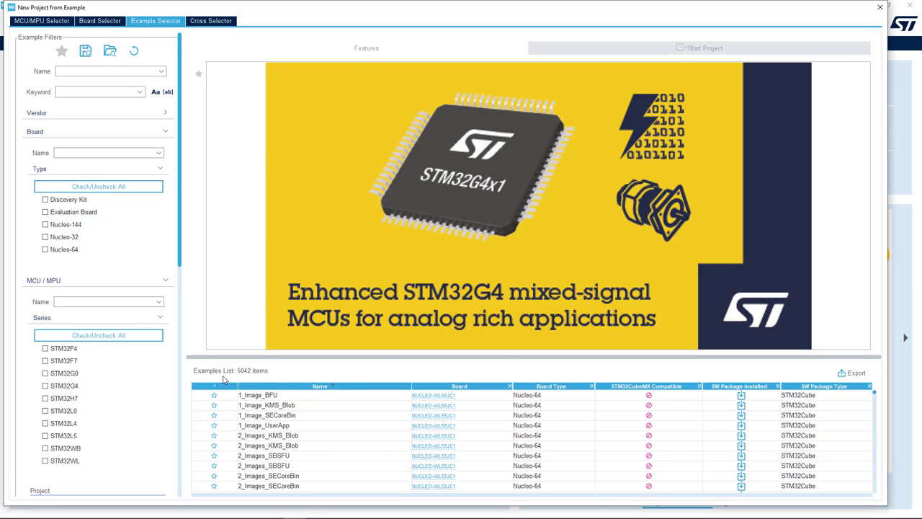
mouse_move(69, 400)
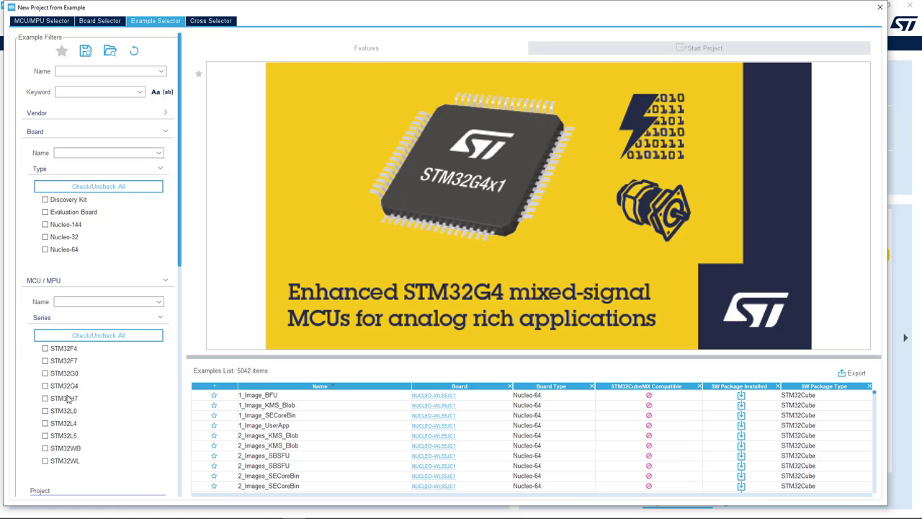
left_click(45, 397)
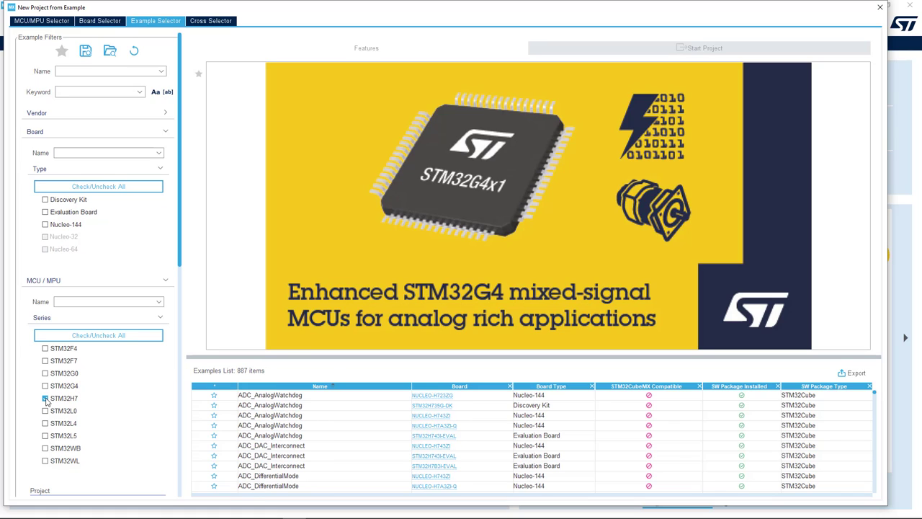
left_click(45, 398)
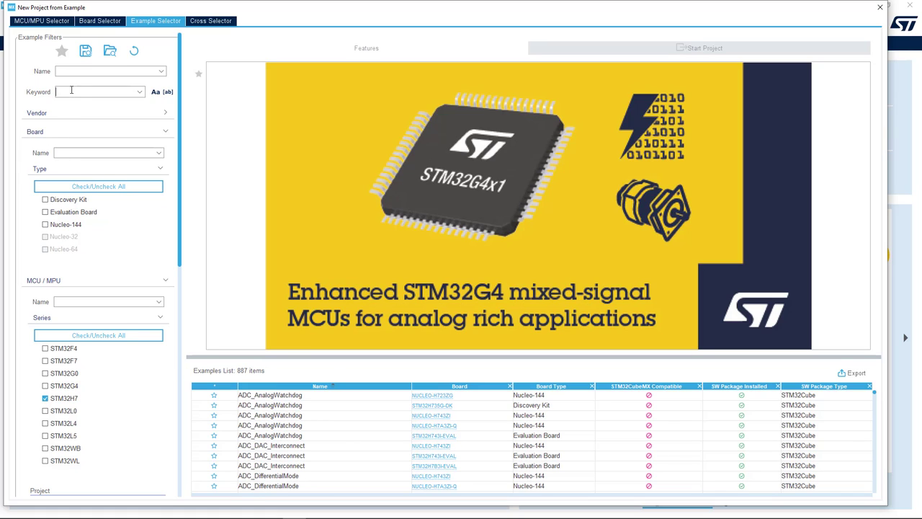
type("RTOS")
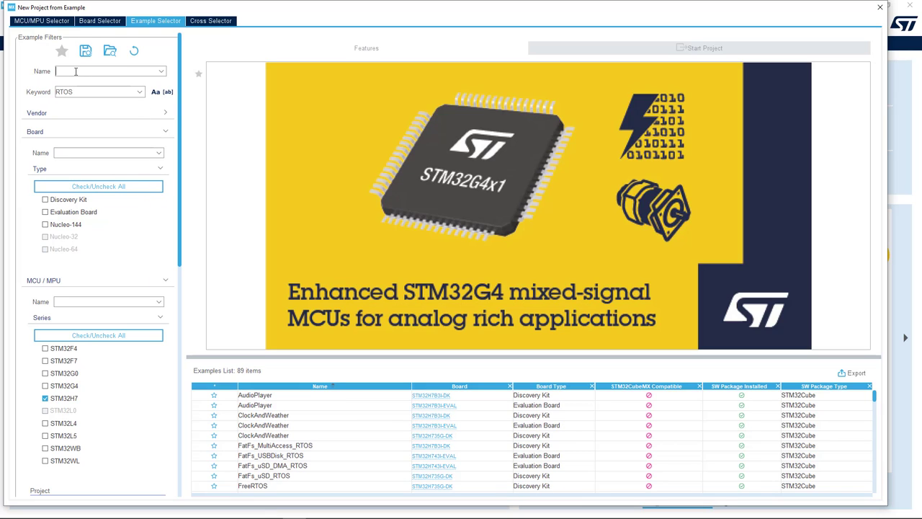
Filter example names by Tx_, Fx_ and nx_ prefixes to list the ThreadX examples
type("Tx_")
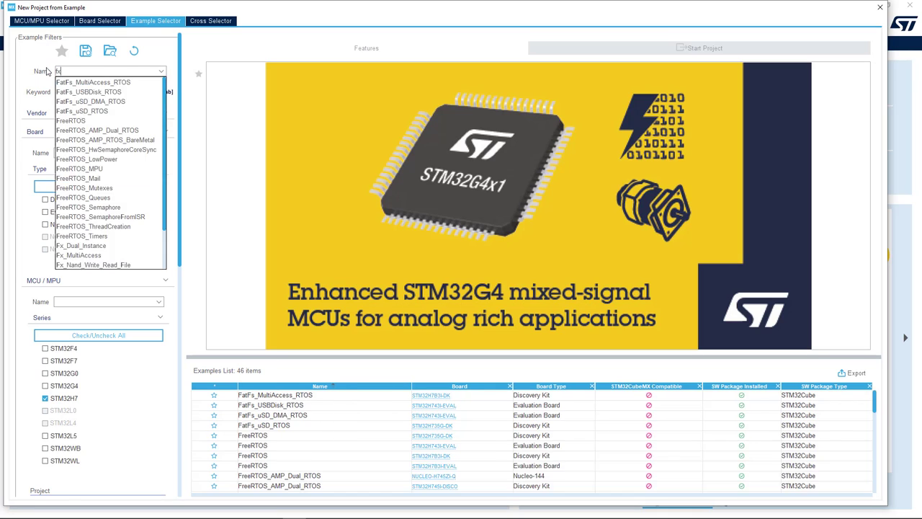
type("Fx_")
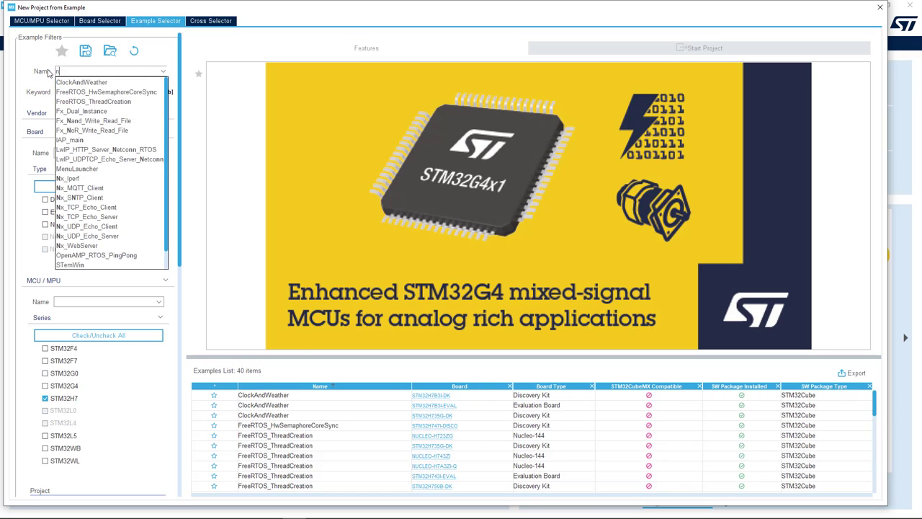
type("nx_")
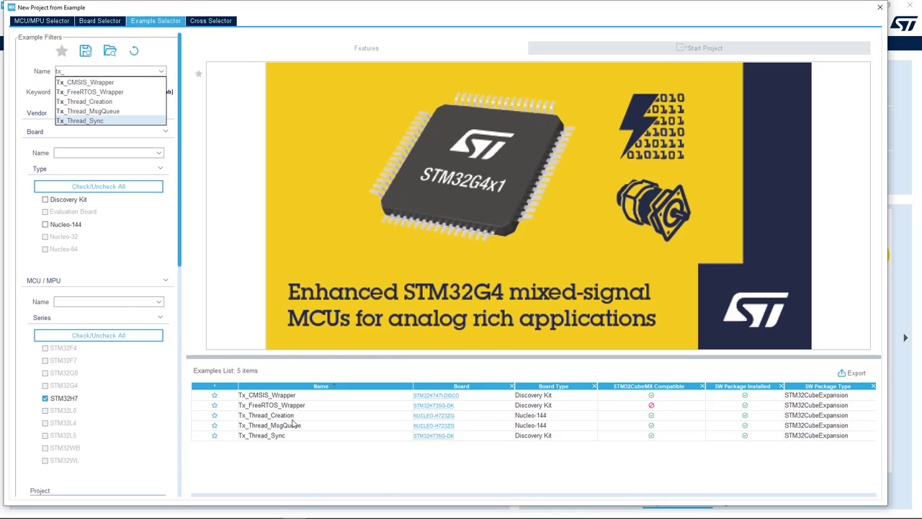
Select Tx_Thread_Creation and read its description down to the Error behaviors section
left_click(265, 415)
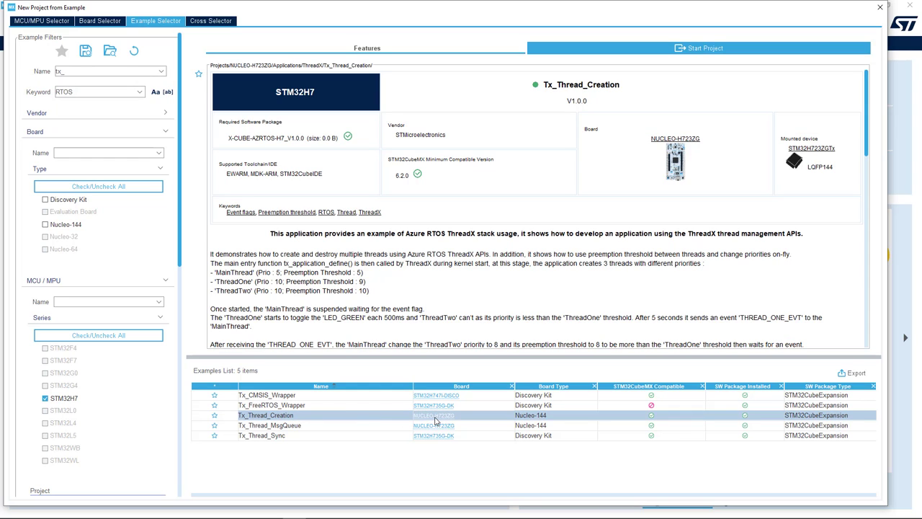
mouse_move(303, 144)
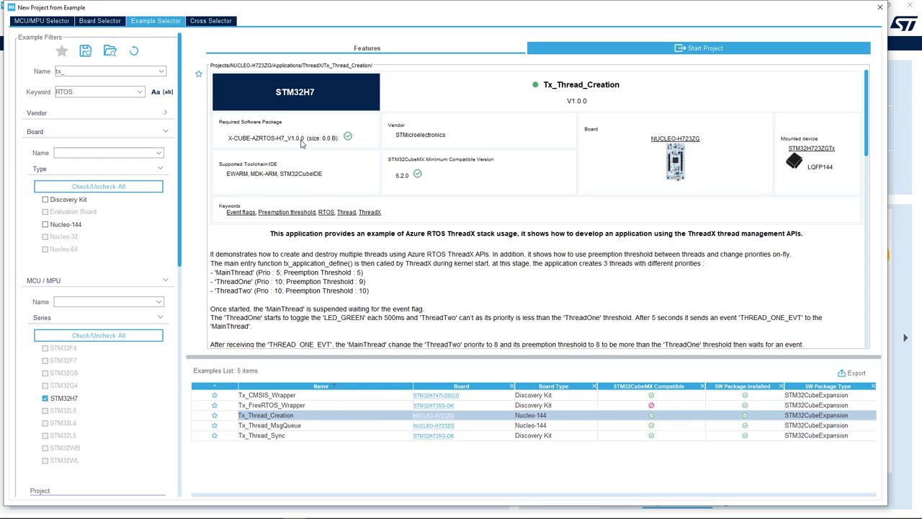
mouse_move(635, 158)
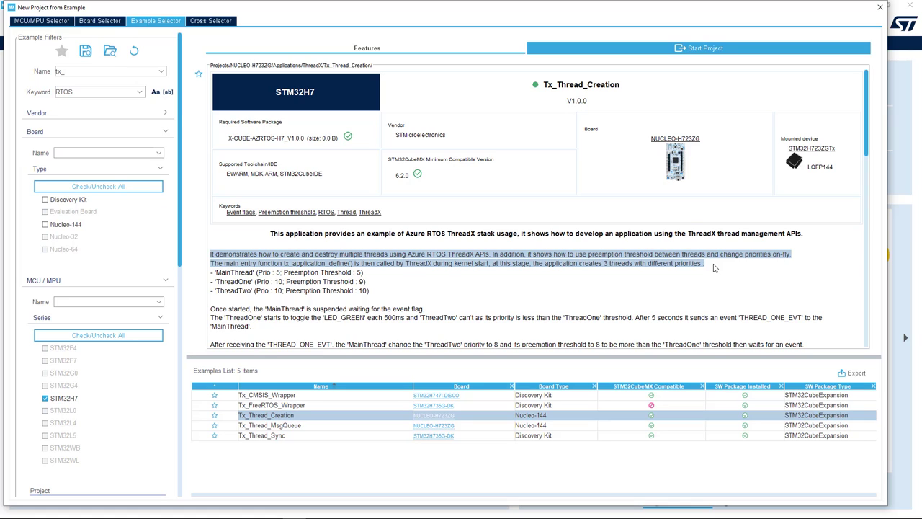
scroll("down", 3)
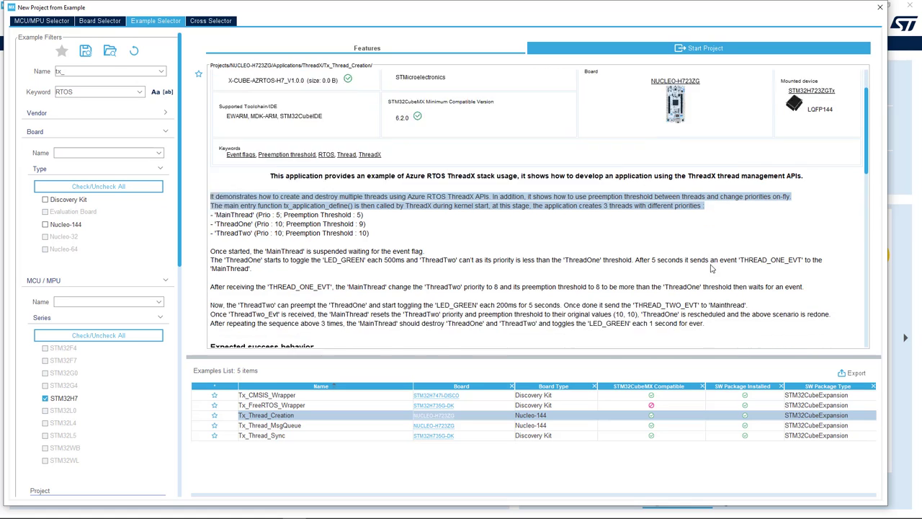
scroll("down", 3)
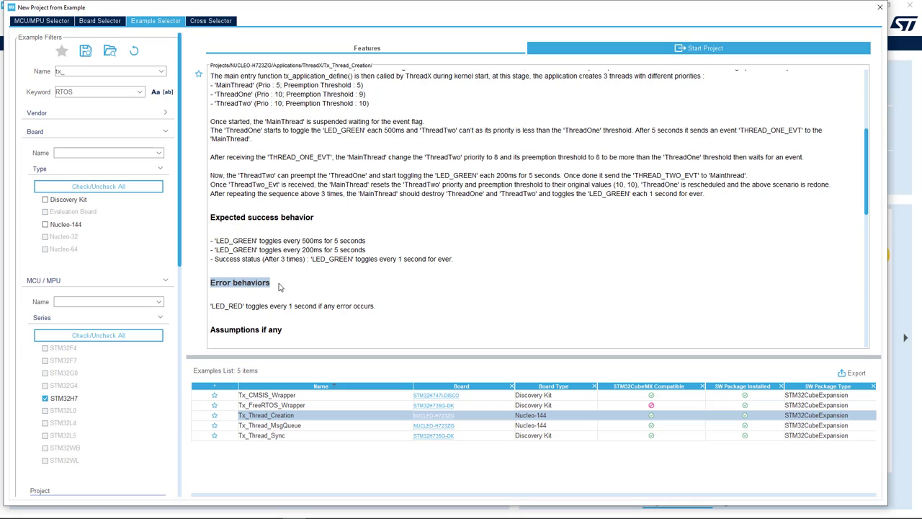
double_click(234, 239)
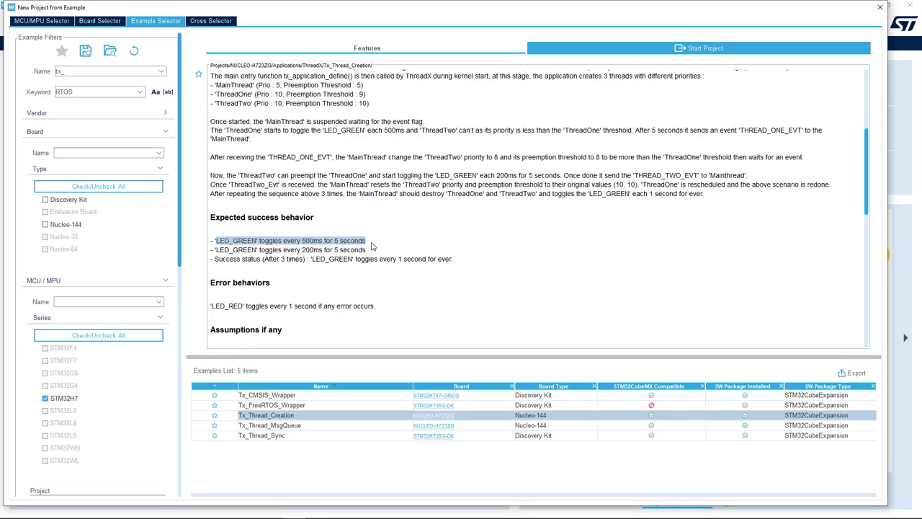
mouse_move(224, 256)
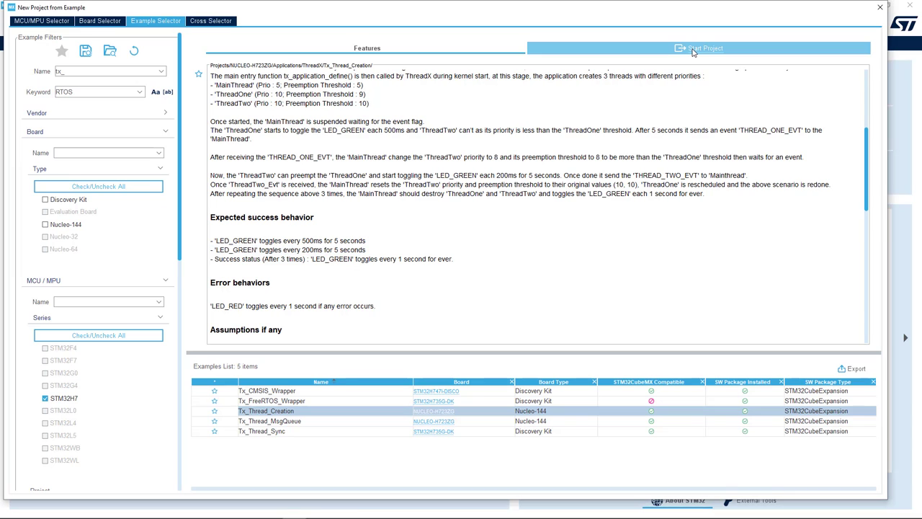
Start the example as a project with -MyTxCreation appended to the install directory
left_click(698, 47)
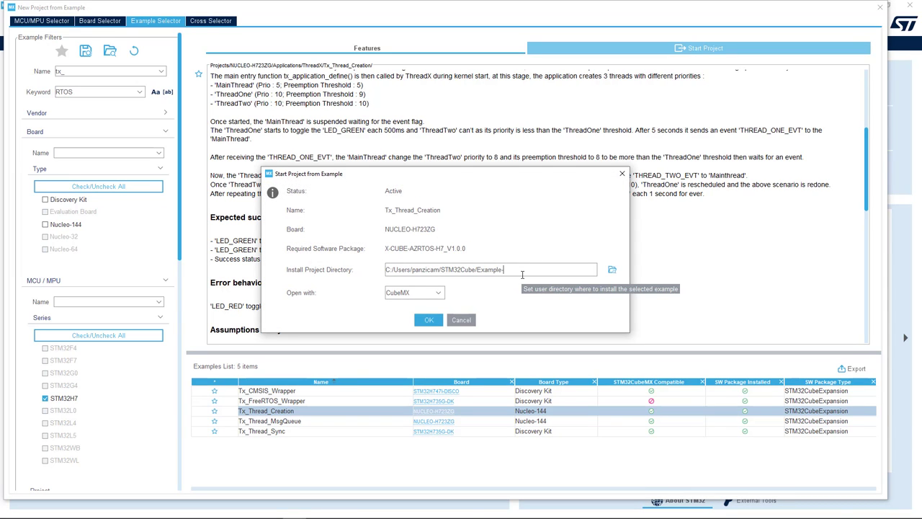
type("-MyTxC")
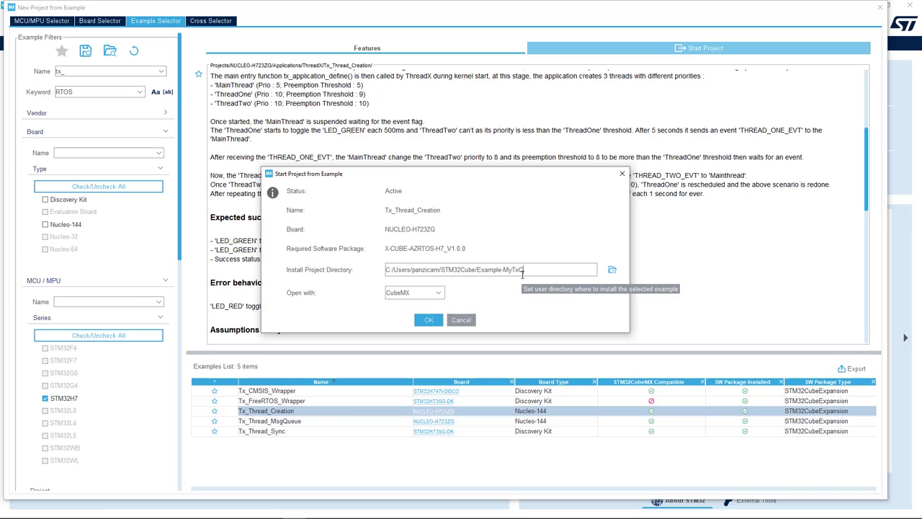
type("reation")
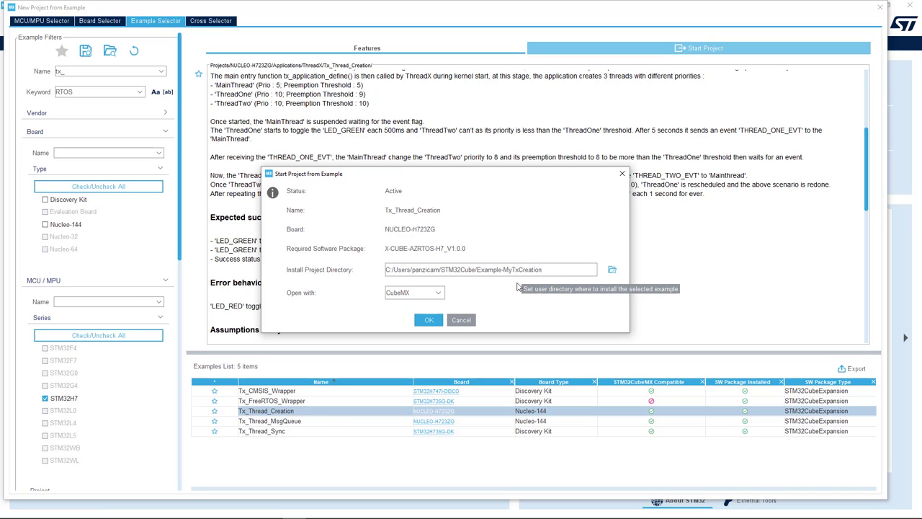
left_click(428, 320)
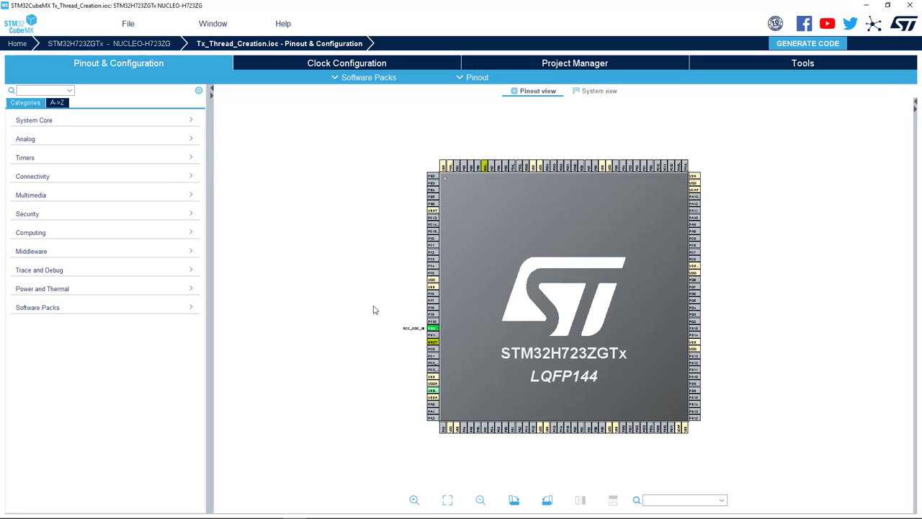
mouse_move(384, 309)
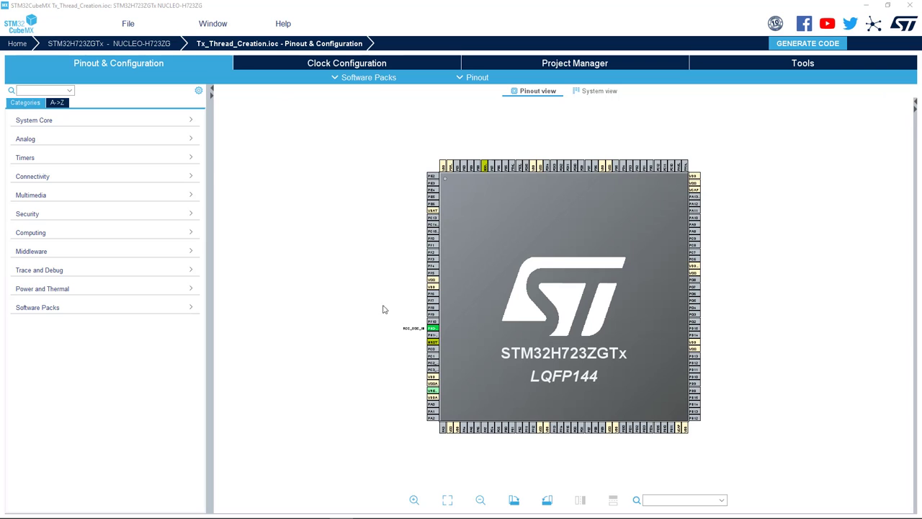
Show the SYS peripheral settings under System Core, with TIM6 as timebase source
left_click(105, 121)
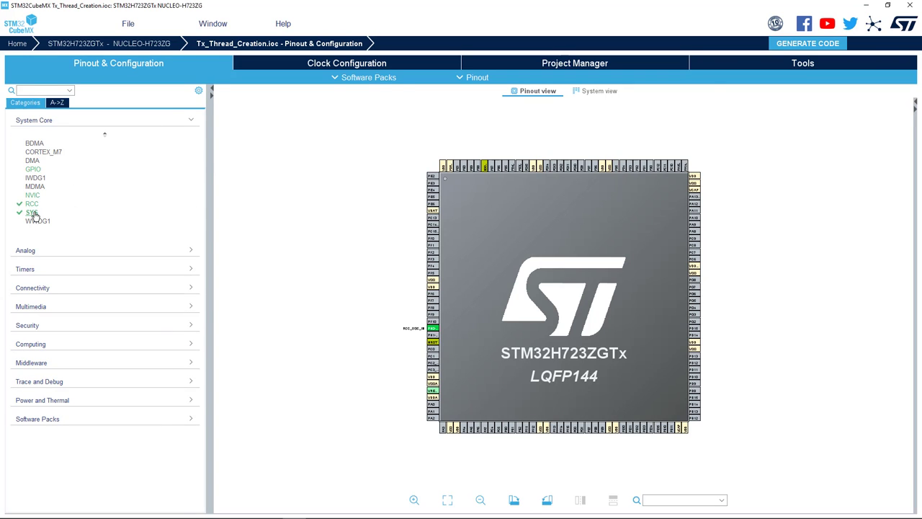
left_click(32, 213)
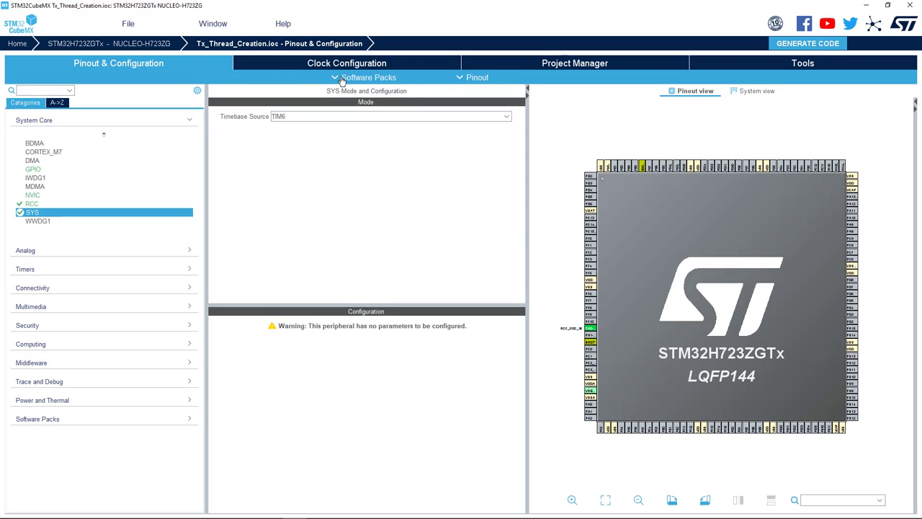
left_click(368, 78)
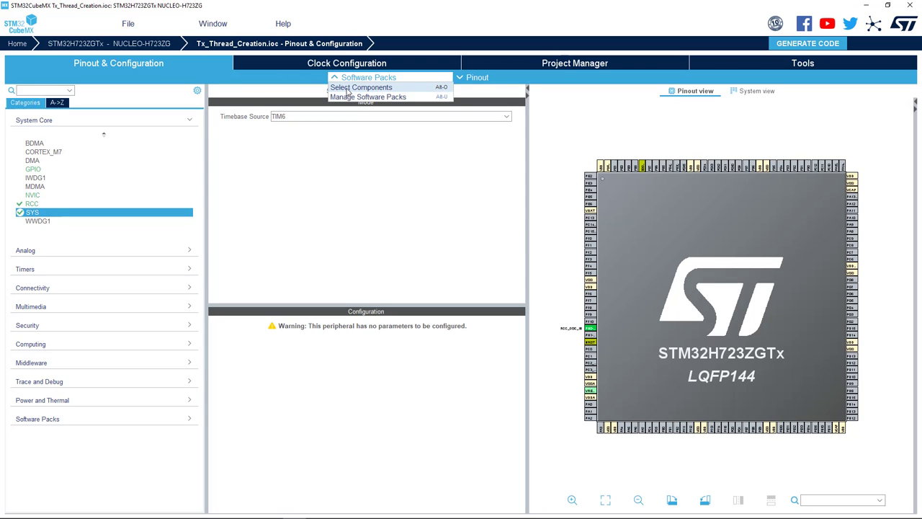
Bring up the component selector and expand the Azure RTOS applications, ThreadX and FileX bundles
left_click(360, 88)
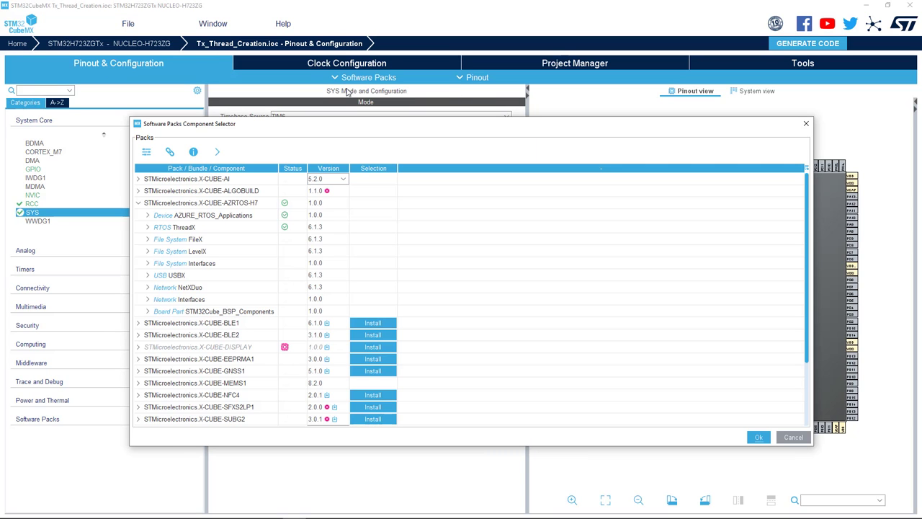
mouse_move(148, 218)
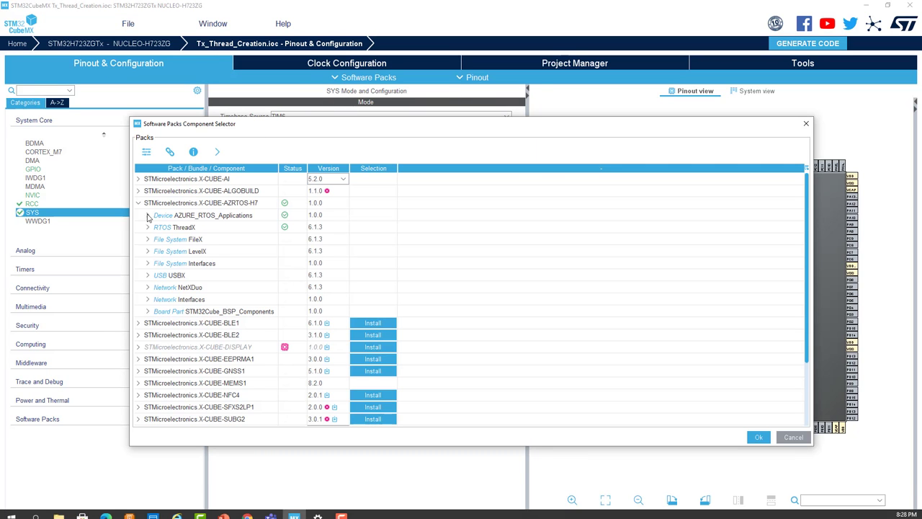
left_click(147, 215)
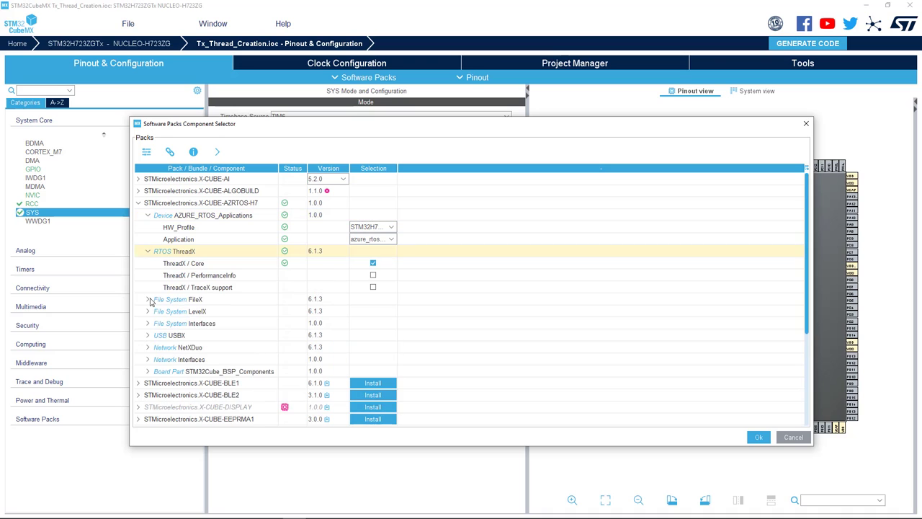
left_click(147, 298)
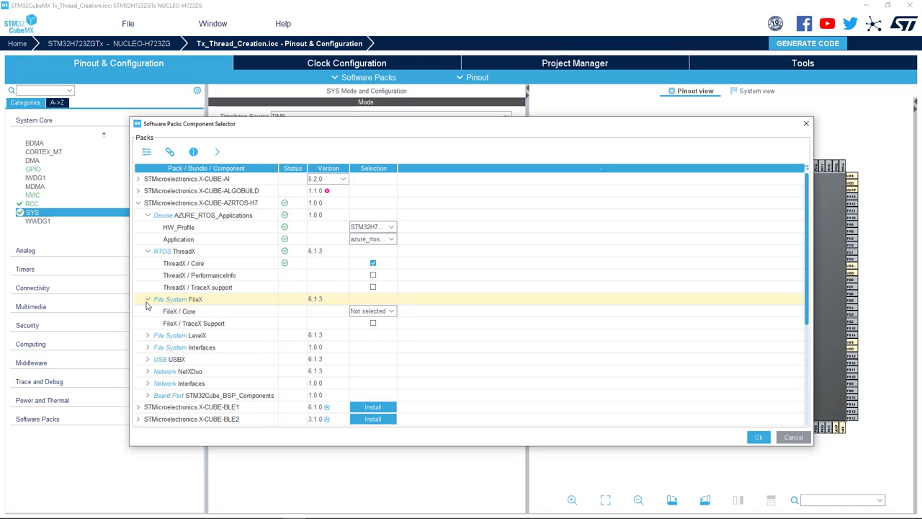
left_click(147, 335)
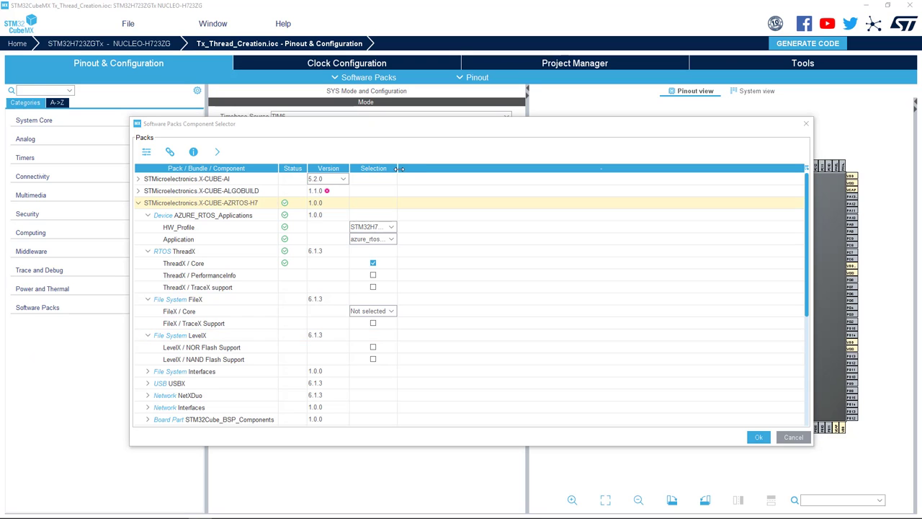
Widen the Selection column and show details for the ThreadX Core component
left_click_drag(396, 167, 459, 168)
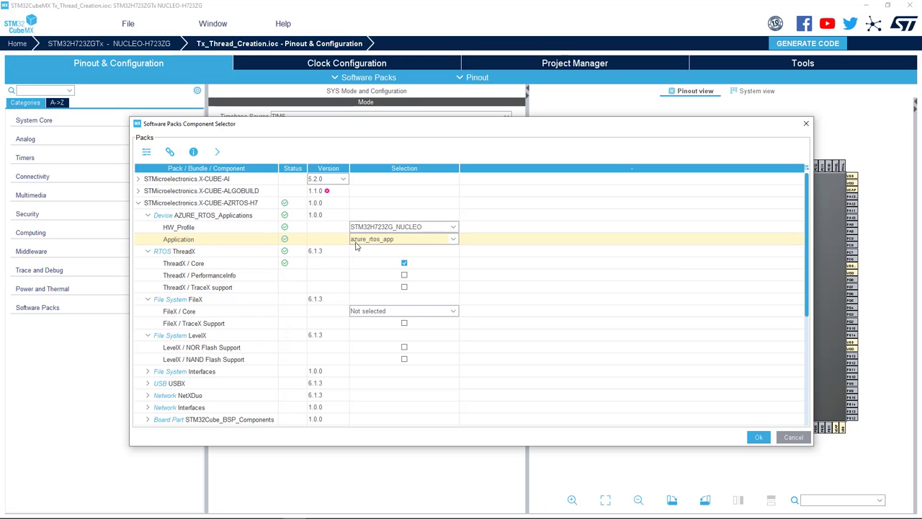
mouse_move(384, 245)
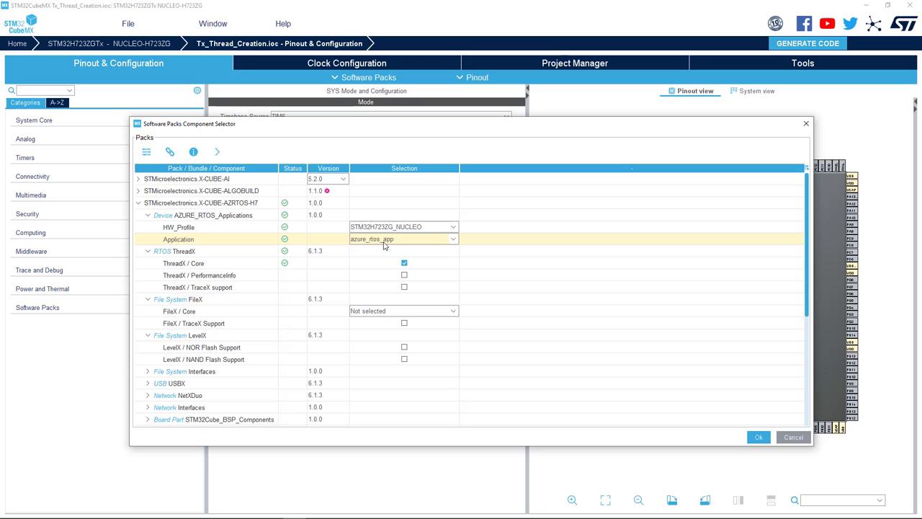
mouse_move(362, 242)
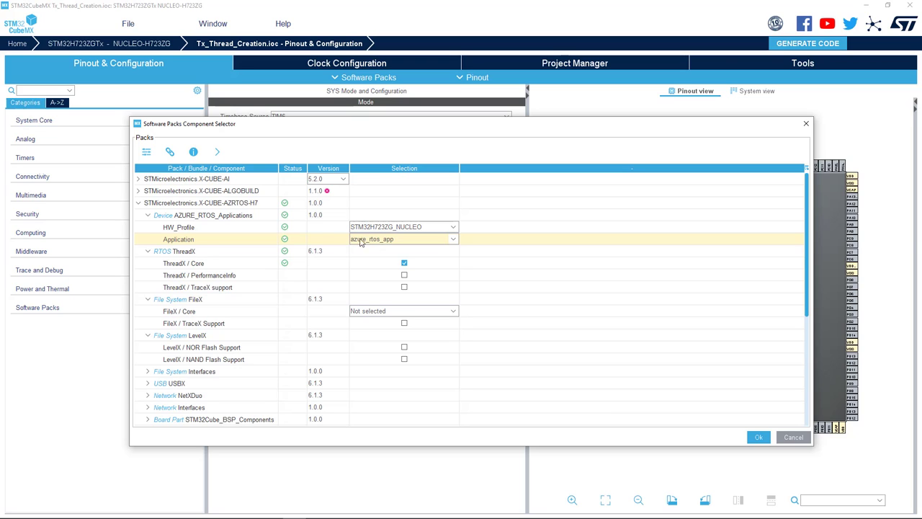
mouse_move(190, 268)
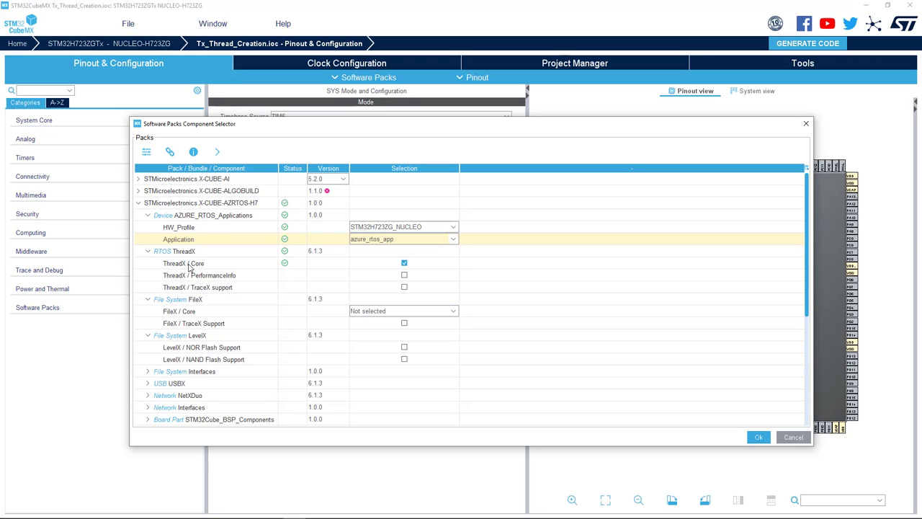
left_click(183, 263)
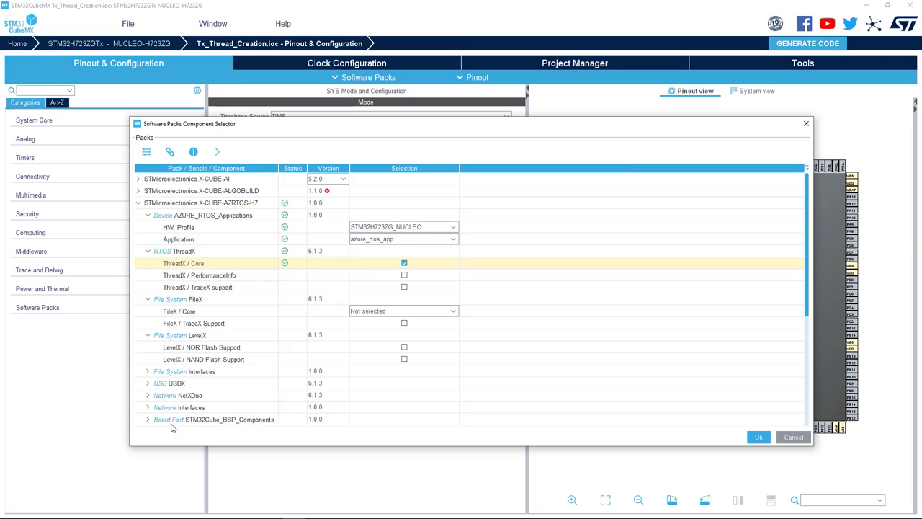
mouse_move(201, 396)
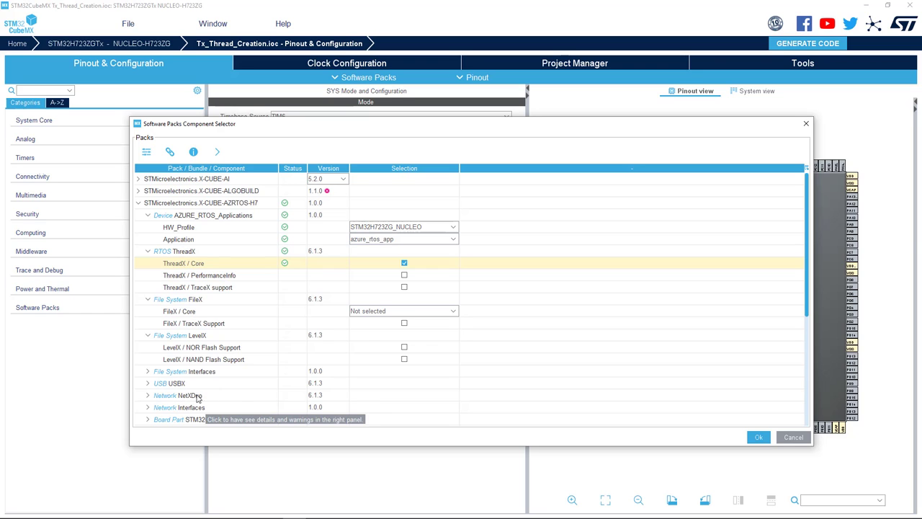
mouse_move(247, 267)
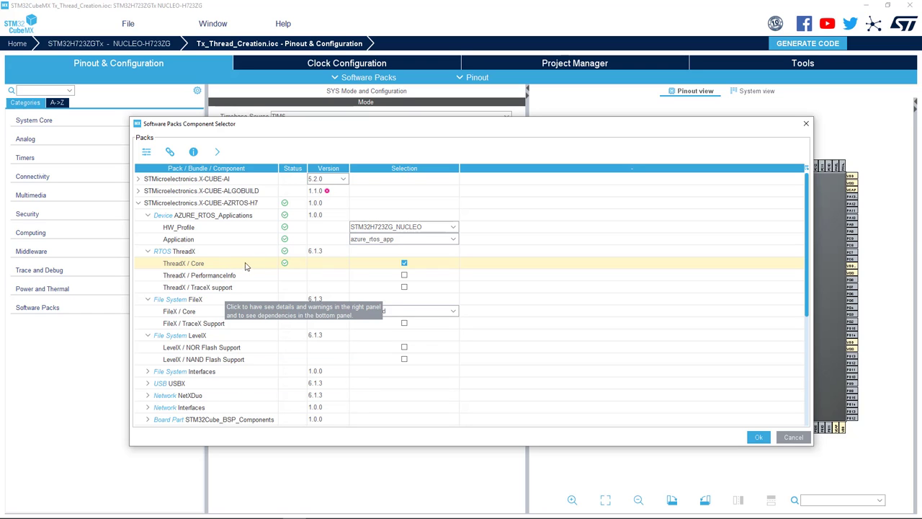
mouse_move(361, 269)
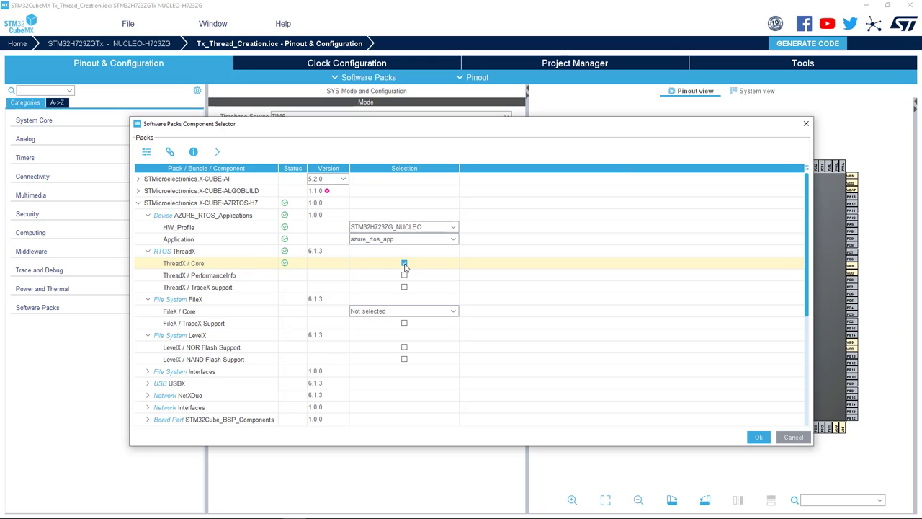
Deselect ThreadX Core, then re-add it through the dependency resolver's Select solution
left_click(403, 262)
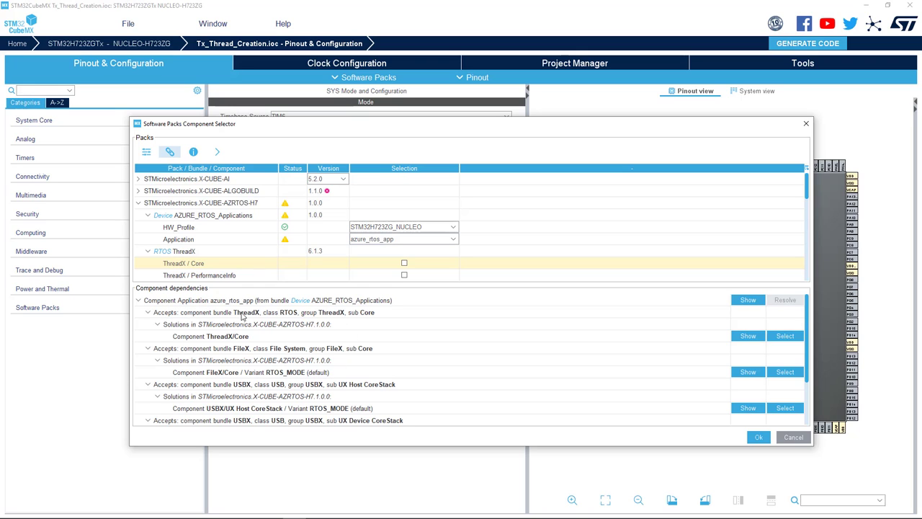
mouse_move(761, 396)
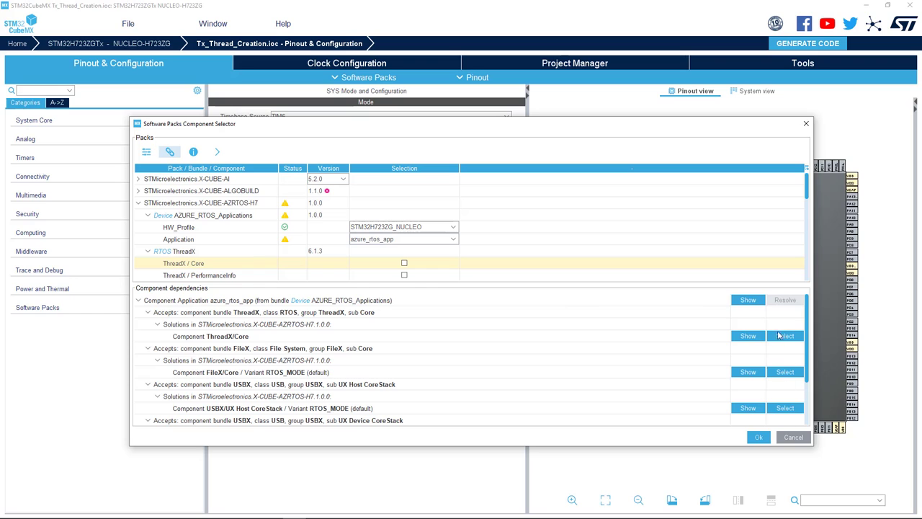
mouse_move(201, 321)
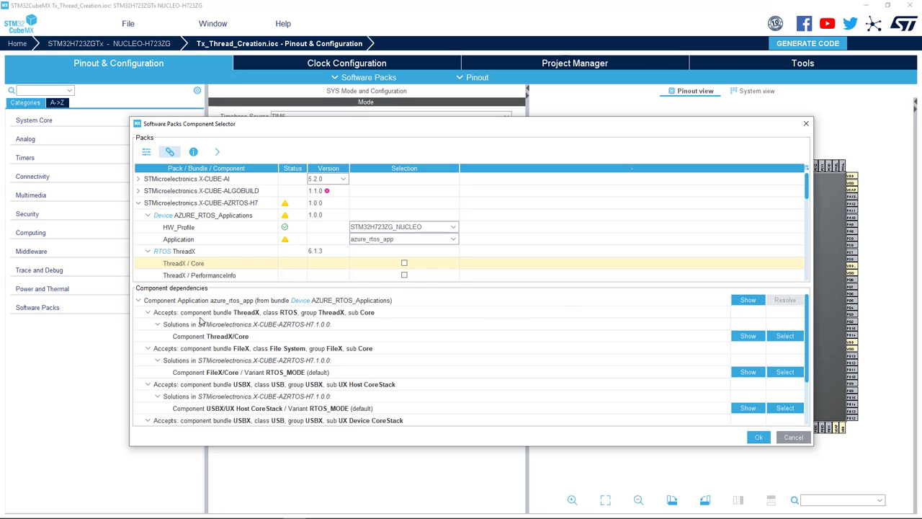
mouse_move(623, 323)
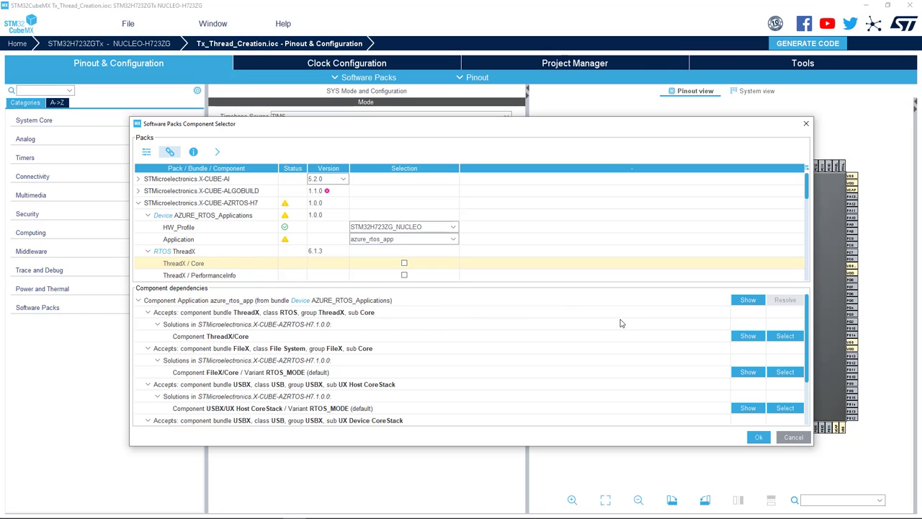
mouse_move(778, 302)
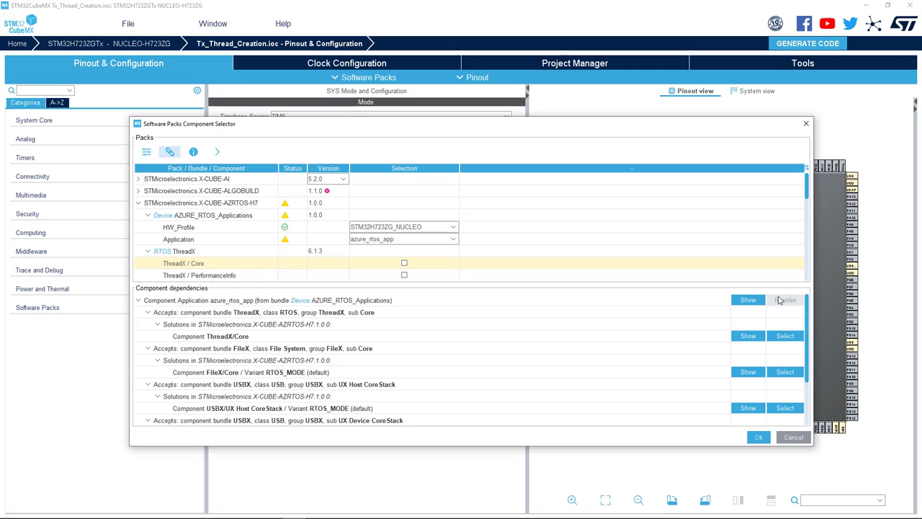
mouse_move(195, 343)
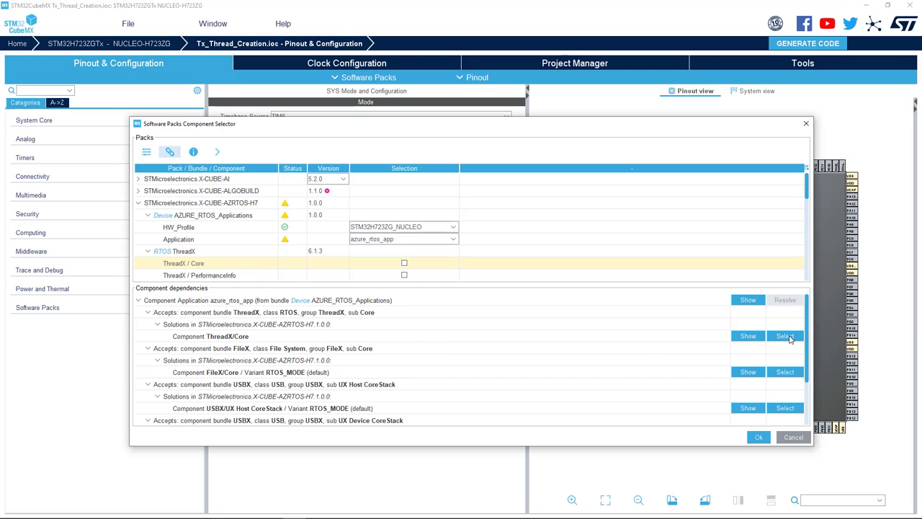
left_click(784, 335)
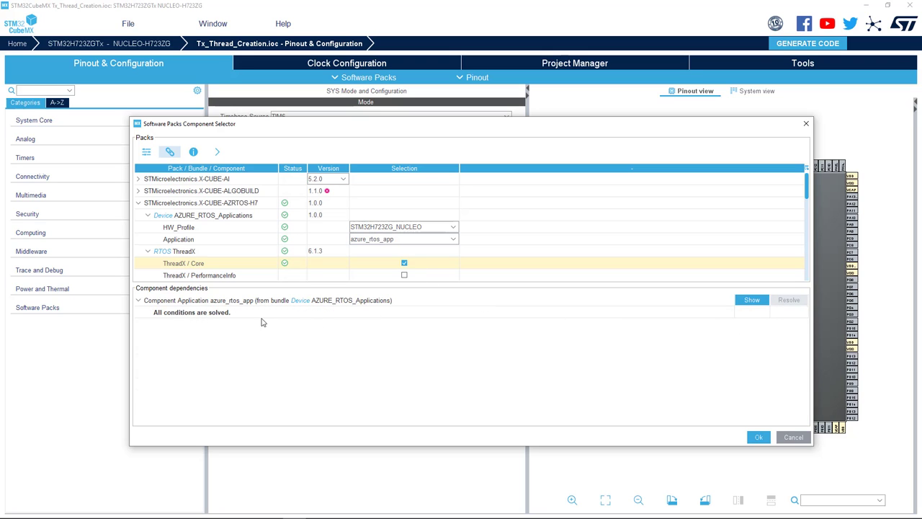
mouse_move(180, 305)
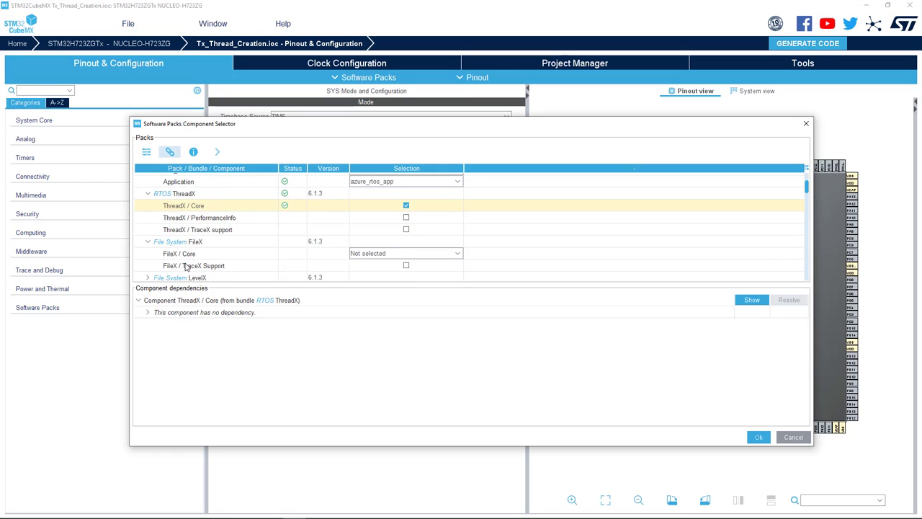
Check the pack selection and confirm with OK to add the ThreadX components to the project
scroll("down", 3)
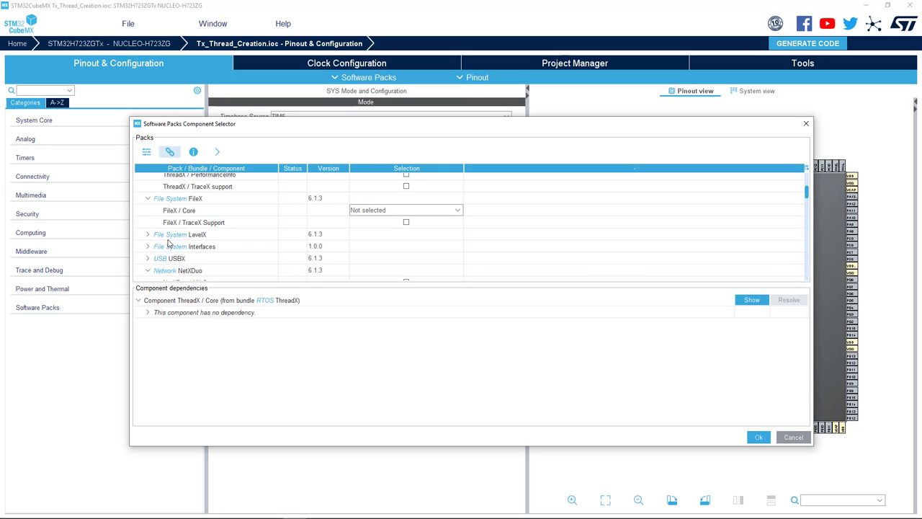
mouse_move(166, 273)
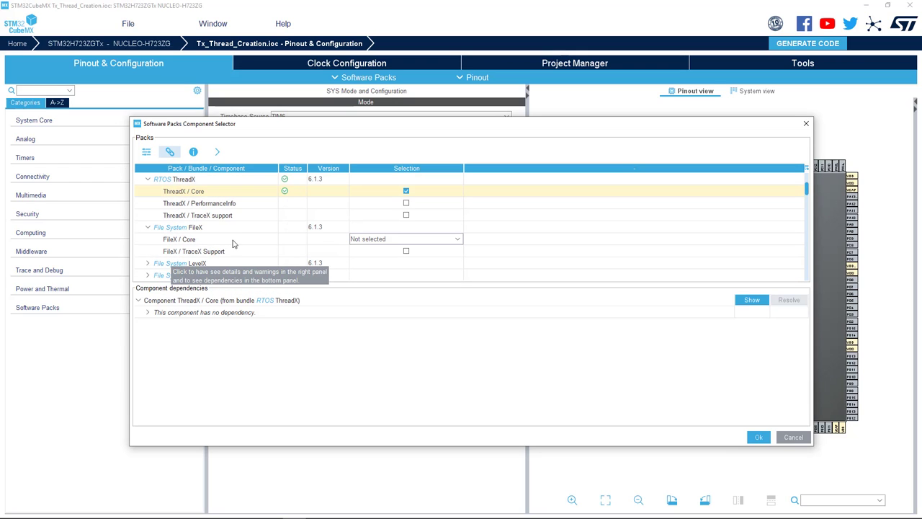
left_click(458, 239)
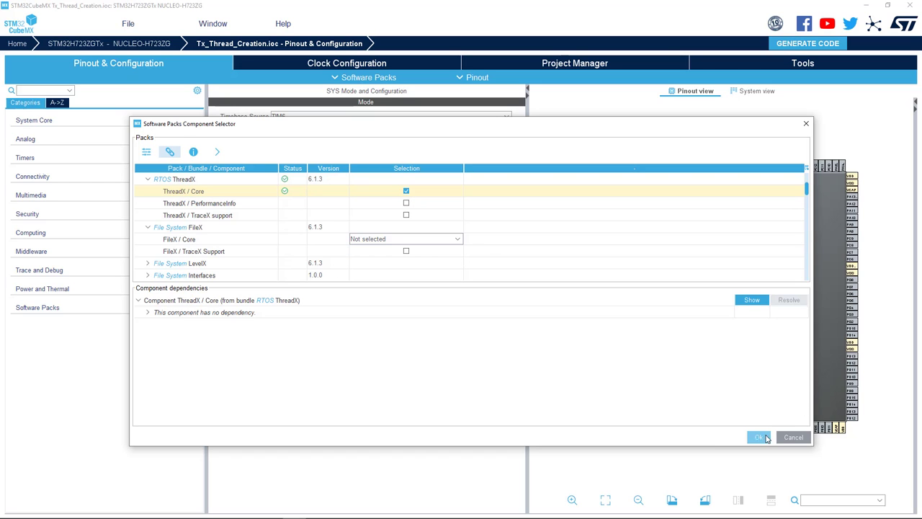
mouse_move(758, 438)
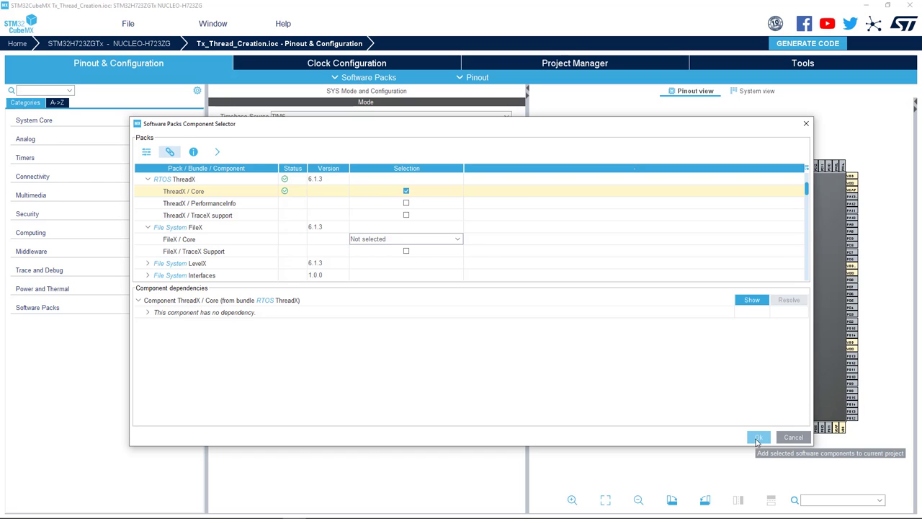
left_click(759, 439)
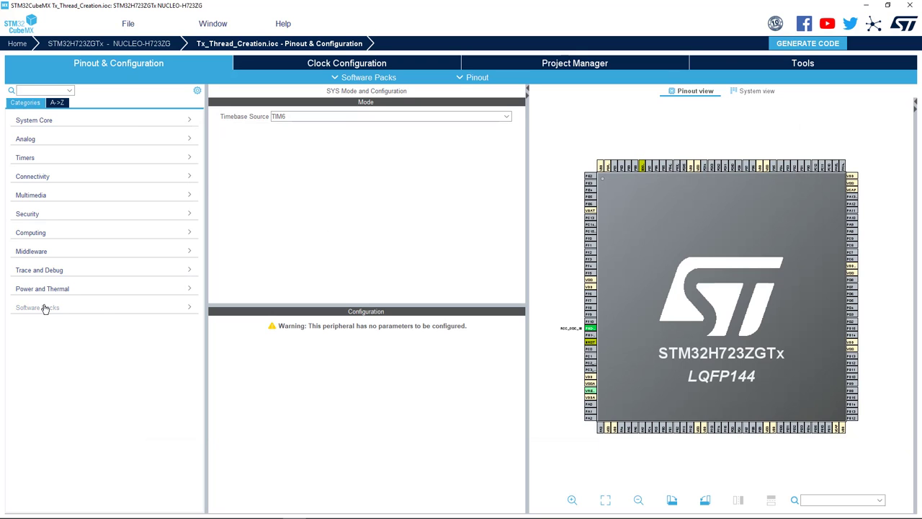
Review the X-CUBE-AZRTOS-H7 ThreadX parameters, including TX_THREAD_USER_EXTENSION, then the application's 2*1024 memory pool settings
left_click(37, 307)
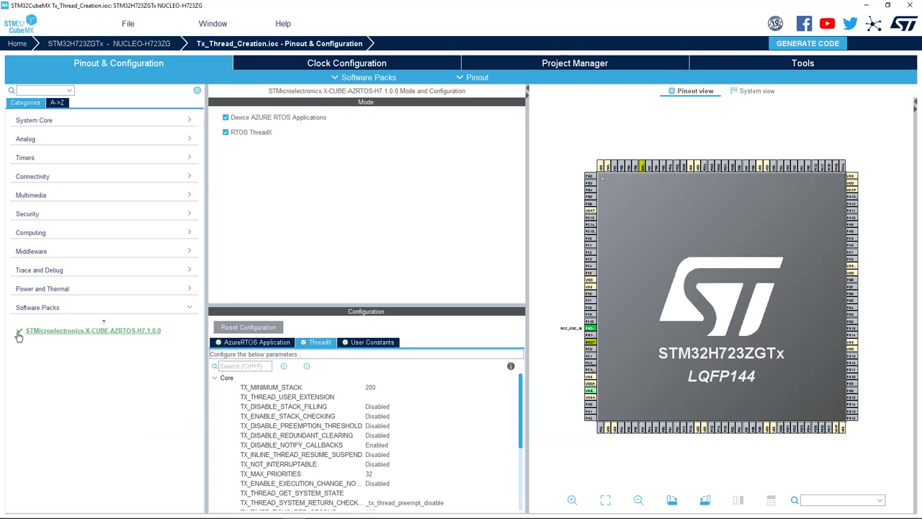
left_click(20, 330)
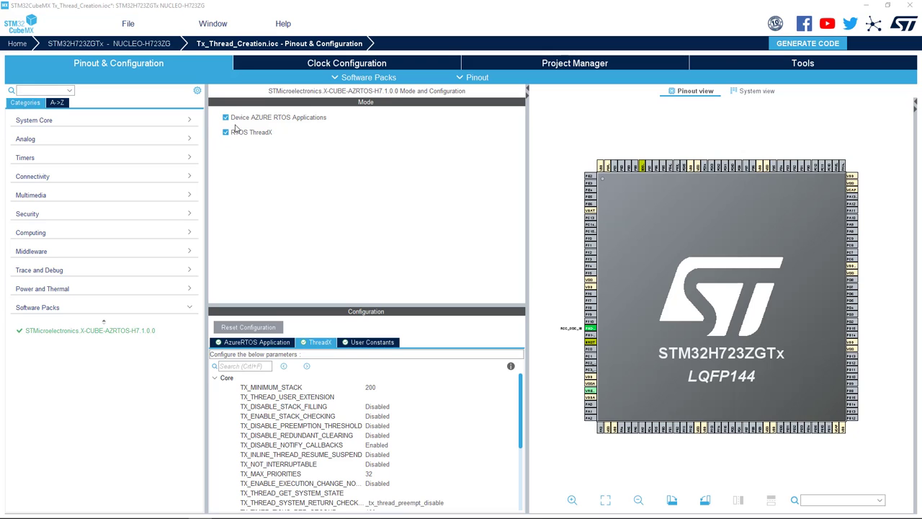
mouse_move(271, 149)
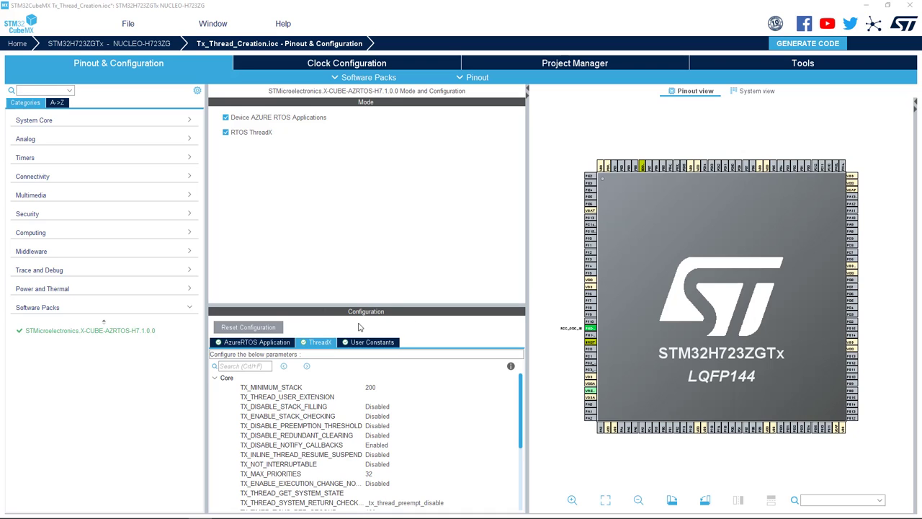
mouse_move(313, 352)
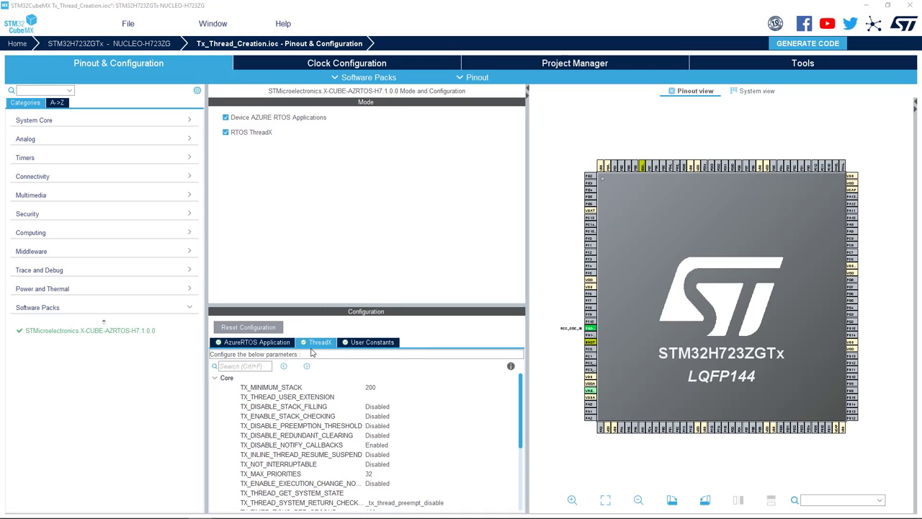
mouse_move(239, 352)
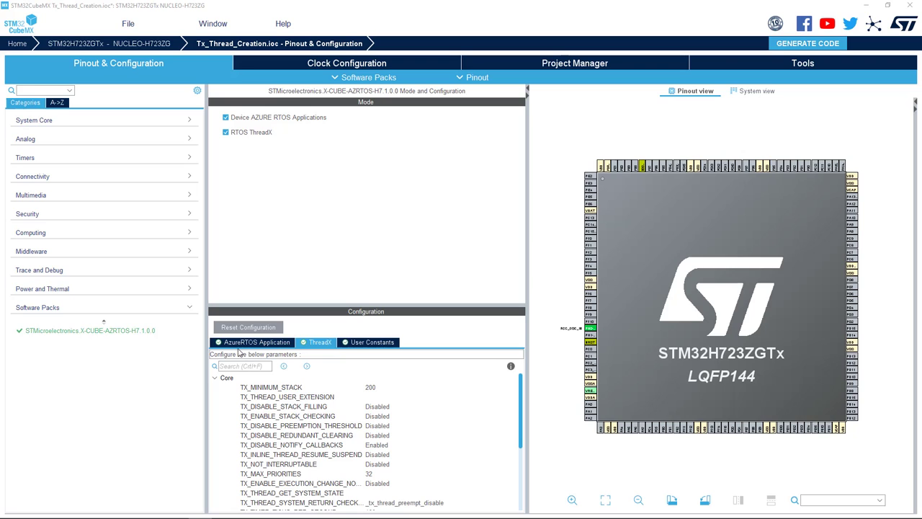
mouse_move(331, 320)
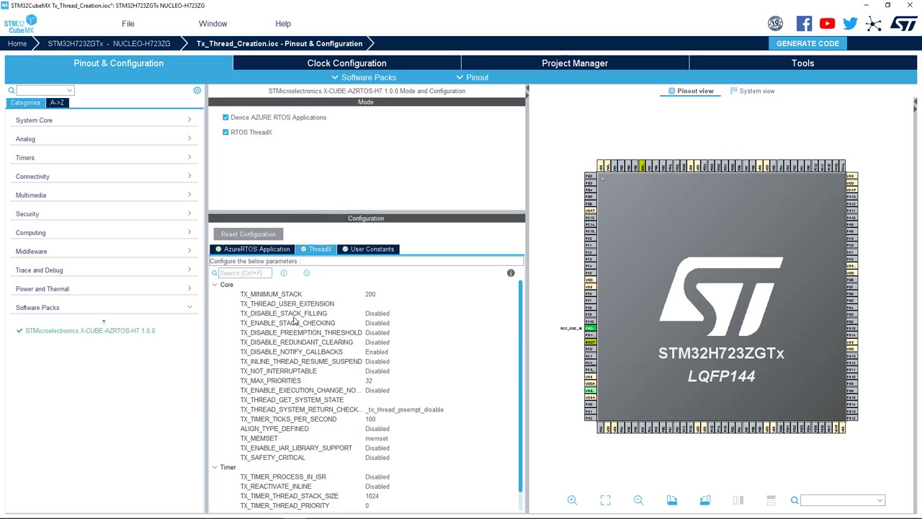
left_click(289, 303)
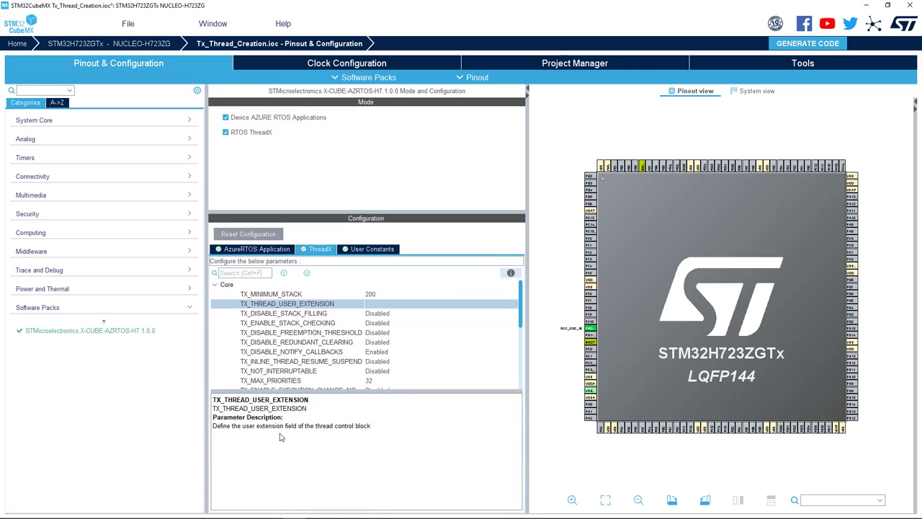
left_click(254, 248)
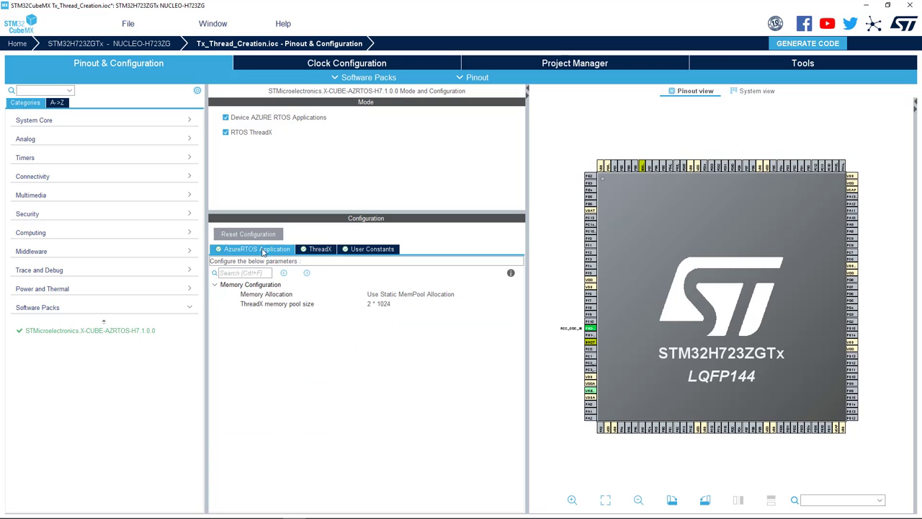
mouse_move(346, 301)
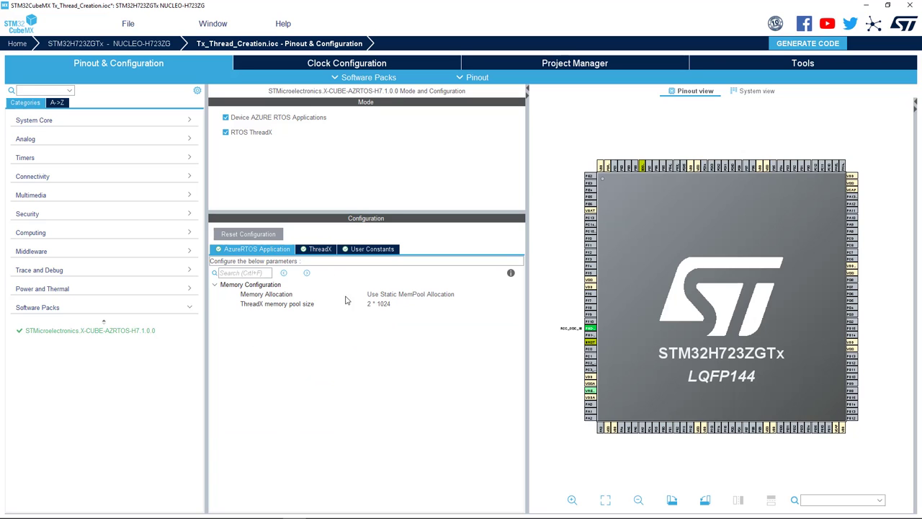
mouse_move(289, 325)
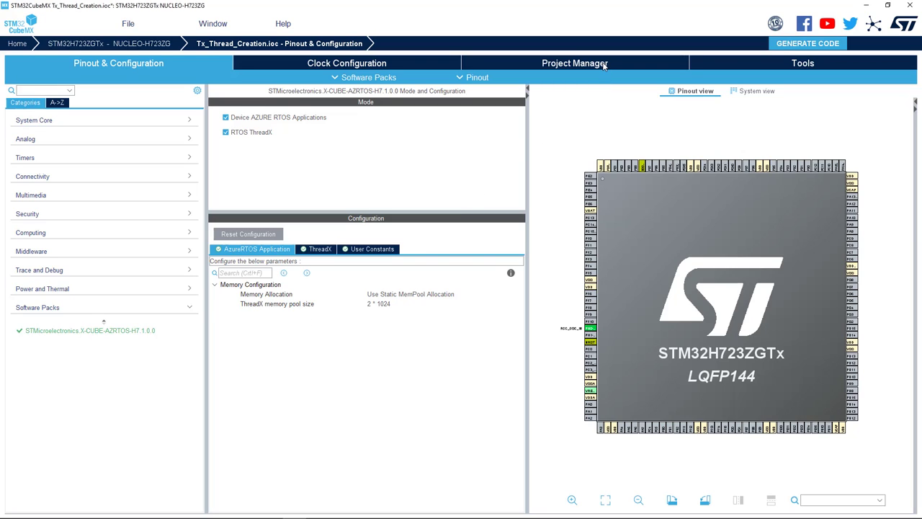
Set the toolchain to STM32CubeIDE in Project Manager and generate the Tx_Thread_Creation code
left_click(573, 63)
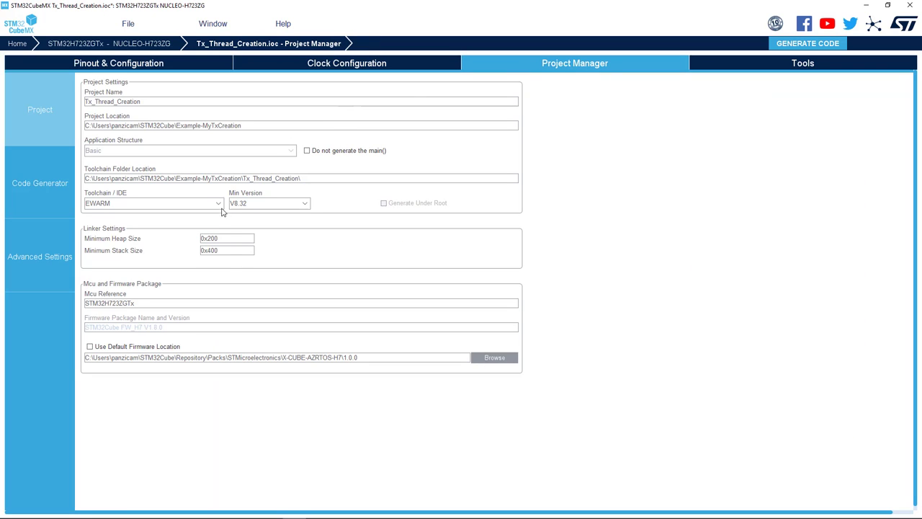
left_click(153, 202)
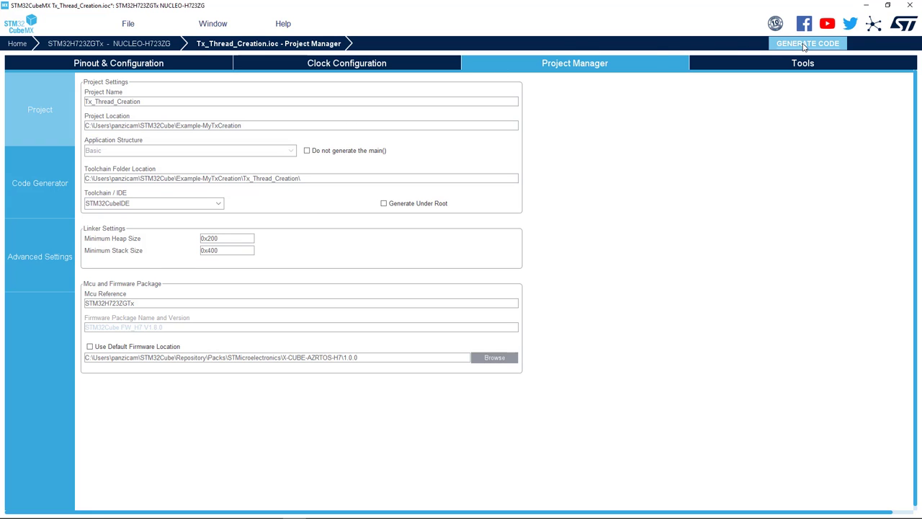
left_click(807, 43)
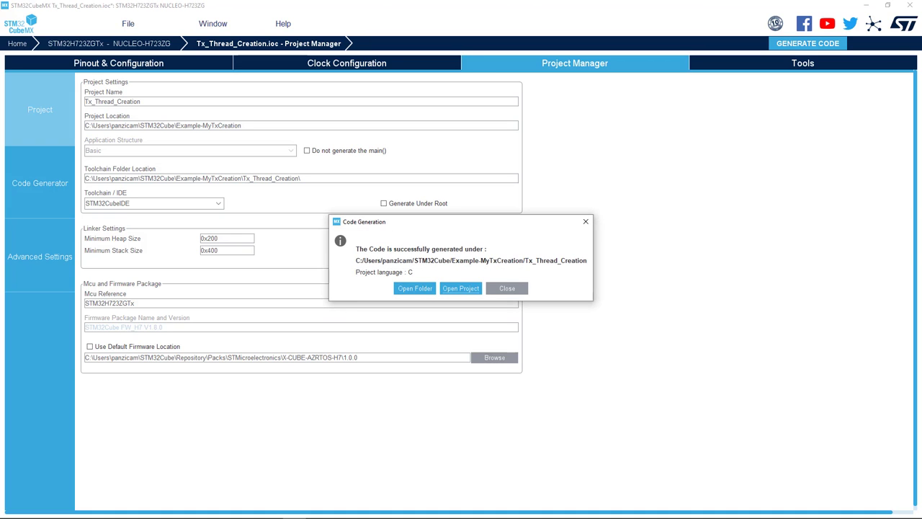
mouse_move(461, 289)
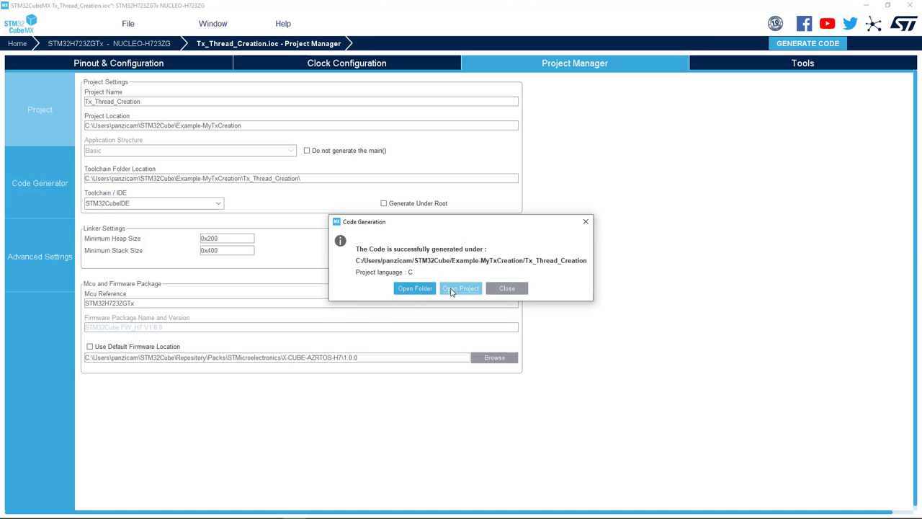
Open the generated project in STM32CubeIDE and read through Doc/README.md
left_click(461, 288)
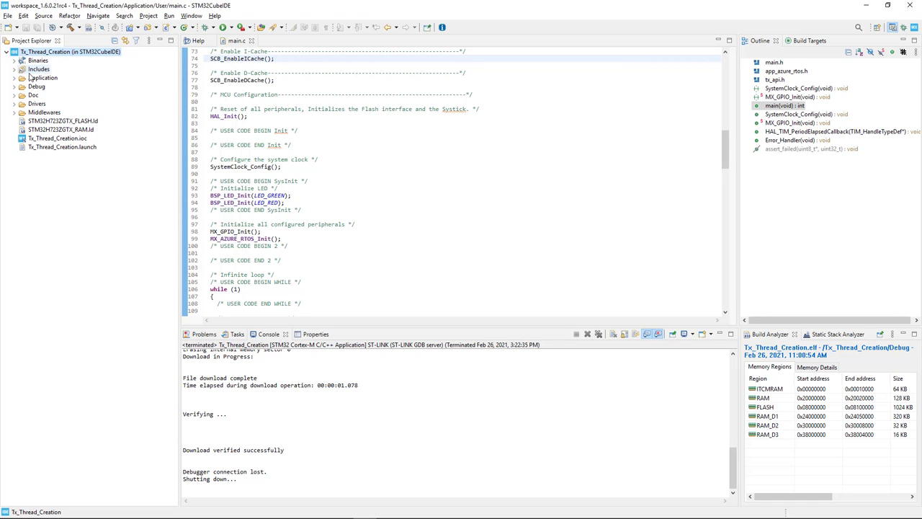
left_click(16, 78)
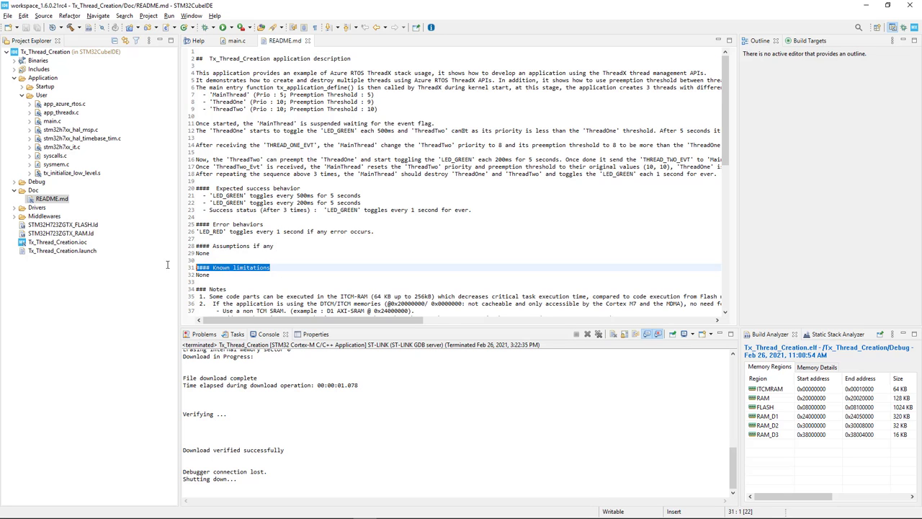
scroll("down", 3)
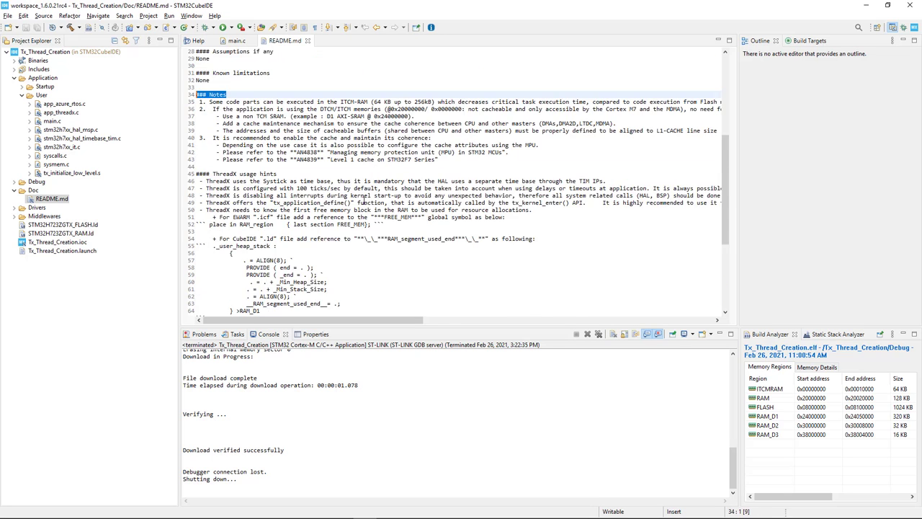
scroll("down", 3)
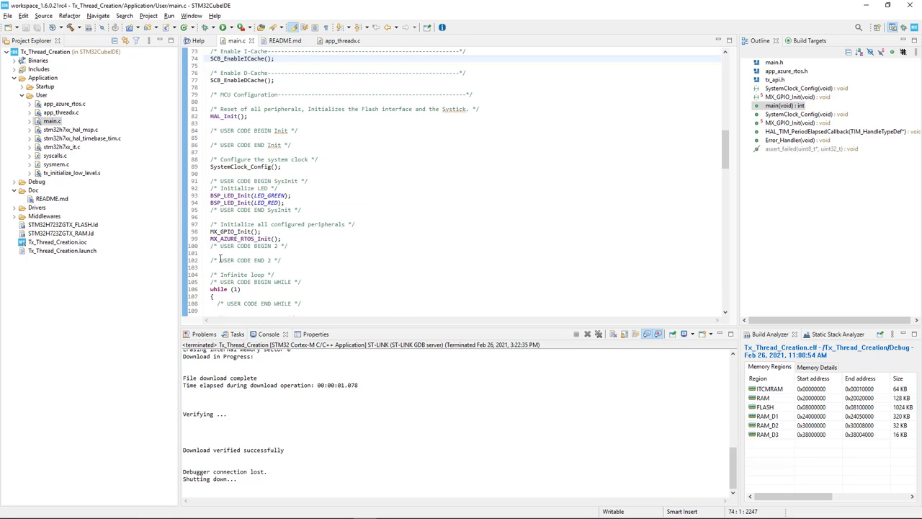
Open app_threadx.c and highlight the tx_thread_create call for MainThread, then browse the rest of the file
double_click(238, 239)
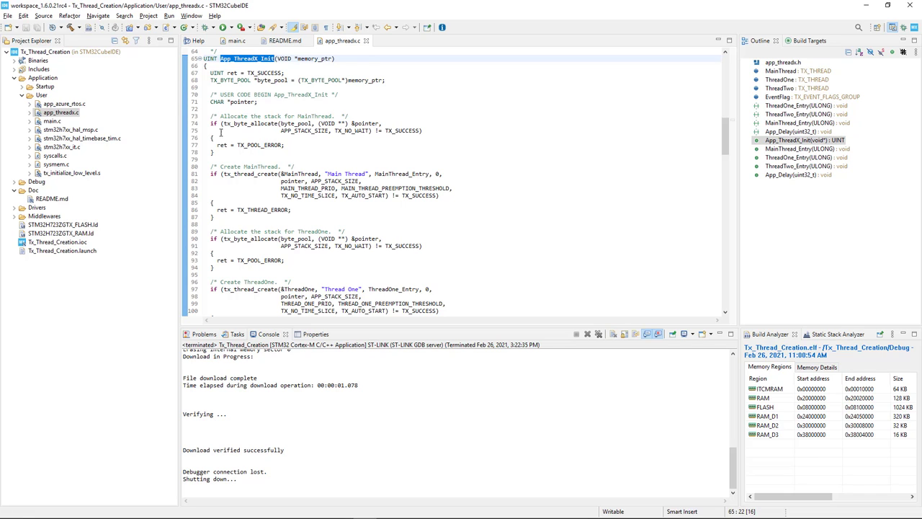
left_click_drag(212, 123, 211, 157)
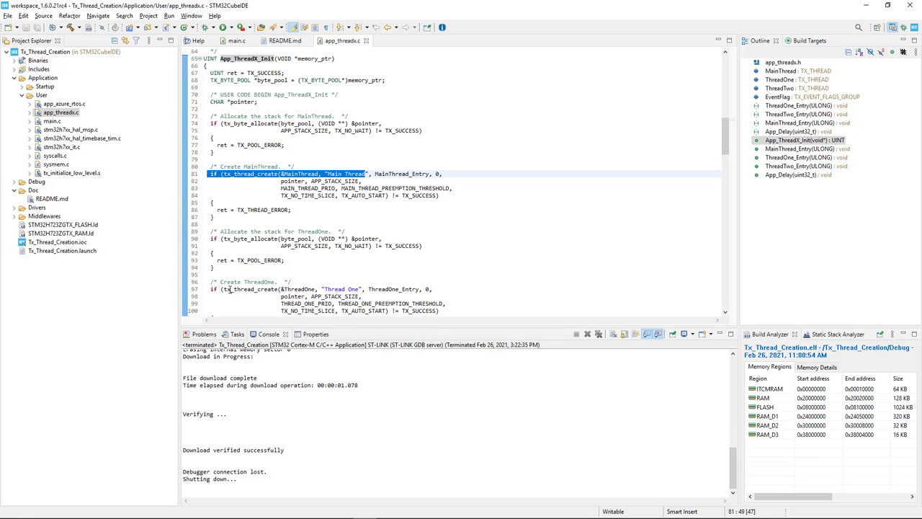
scroll("down", 3)
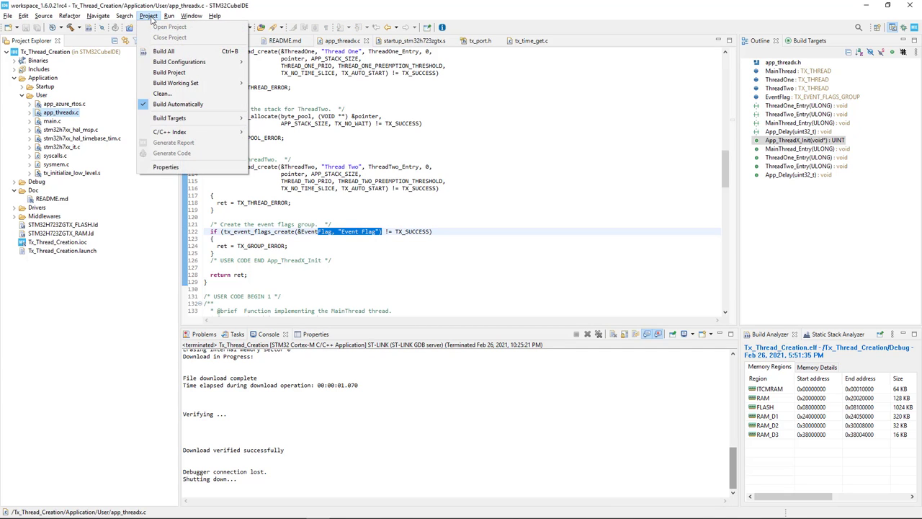
mouse_move(164, 52)
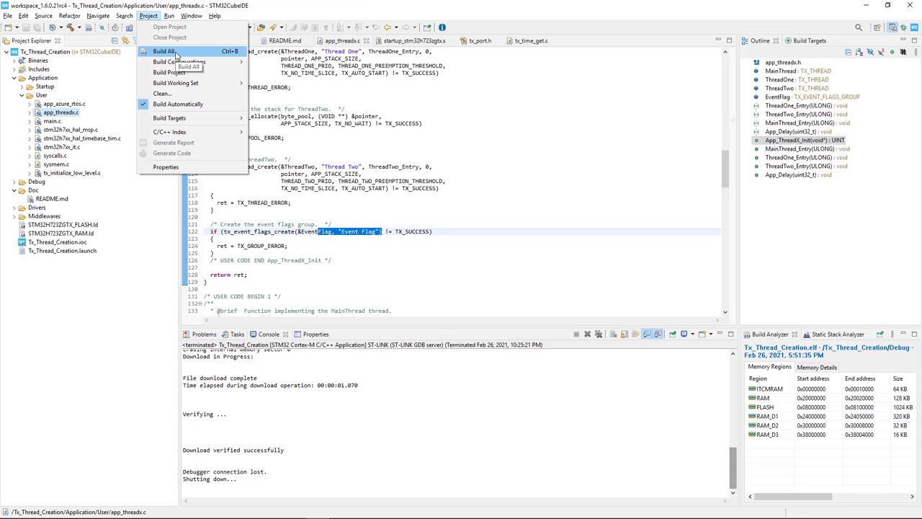
Build the Tx_Thread_Creation project with 0 errors and launch its debug configuration
left_click(164, 52)
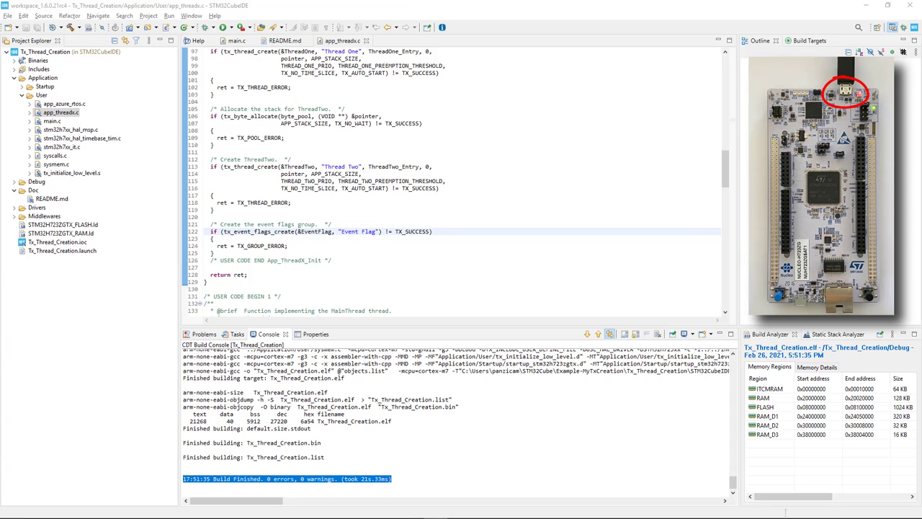
right_click(44, 52)
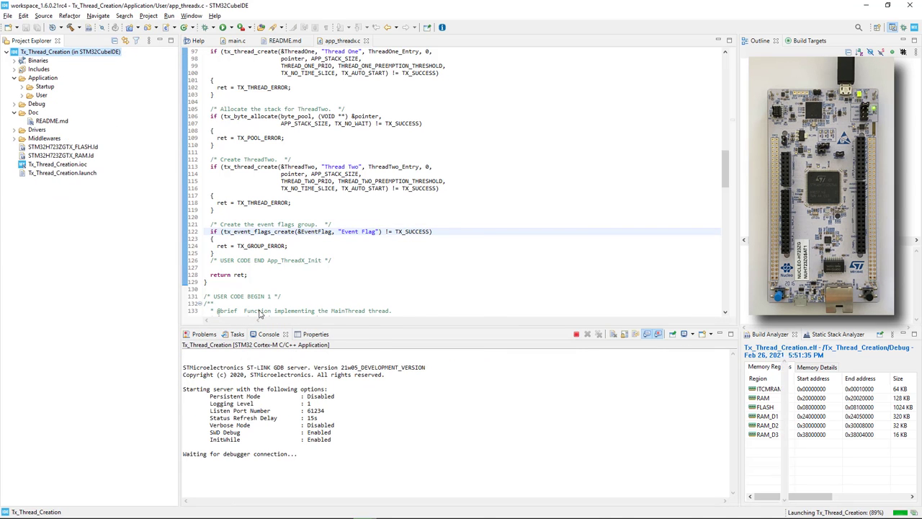
Switch to the Debug perspective with firmware downloaded and execution halted at main
left_click(112, 26)
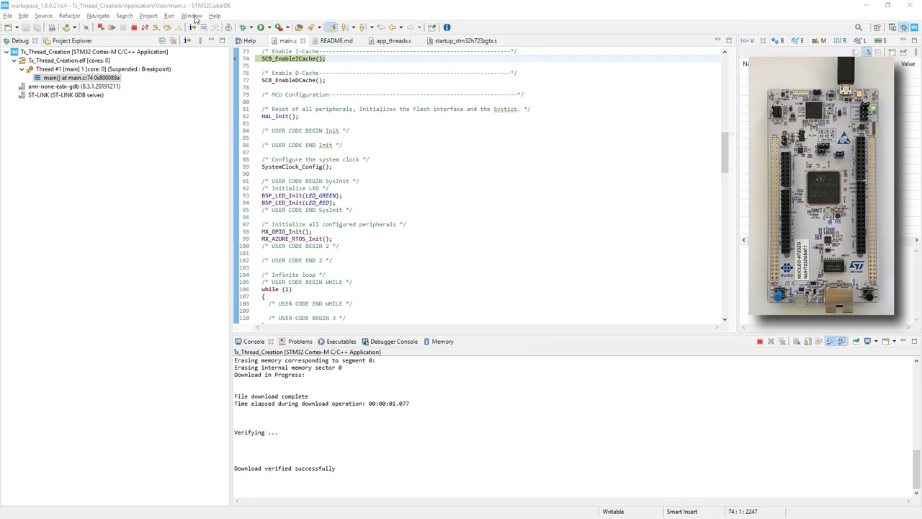
left_click(190, 14)
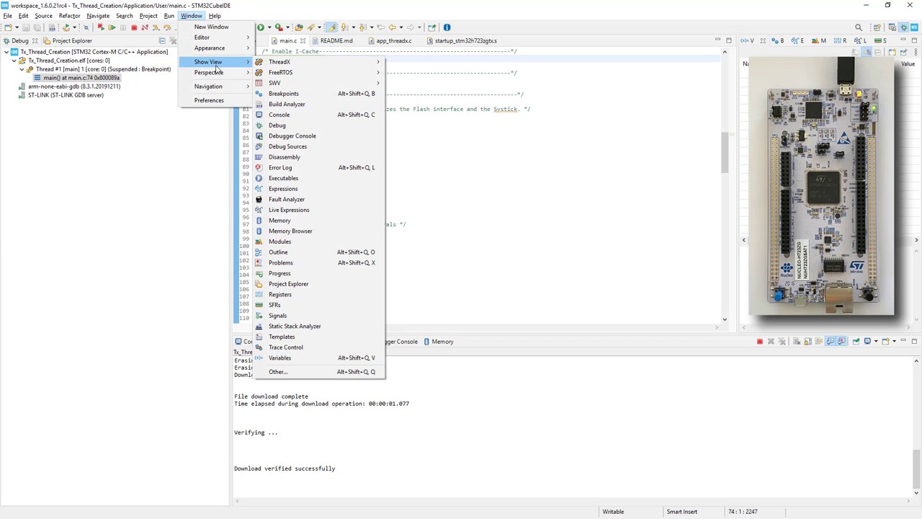
Add the ThreadX Thread List view from Show View > Other... to the debug perspective
left_click(279, 372)
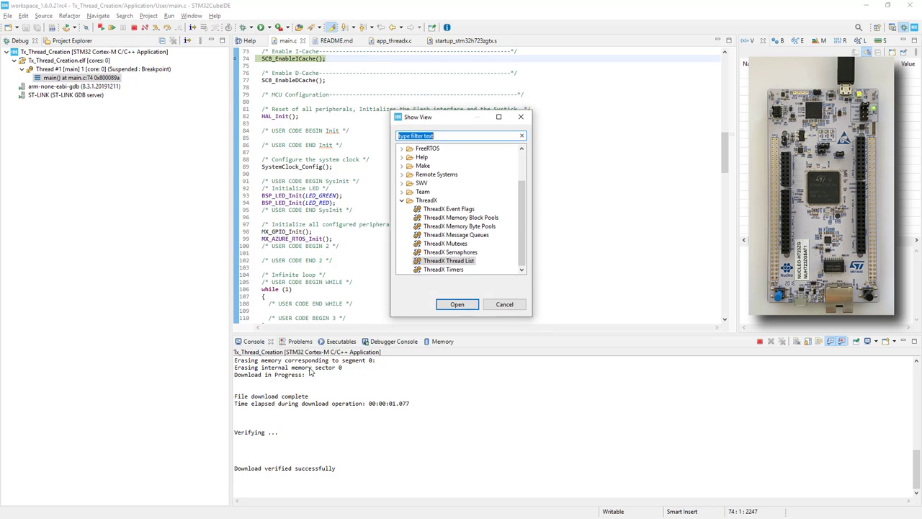
left_click(427, 199)
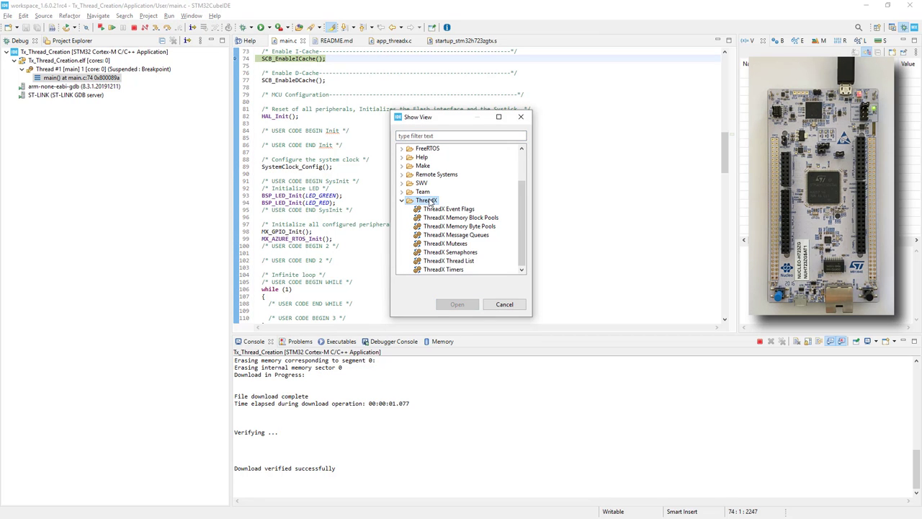
mouse_move(477, 192)
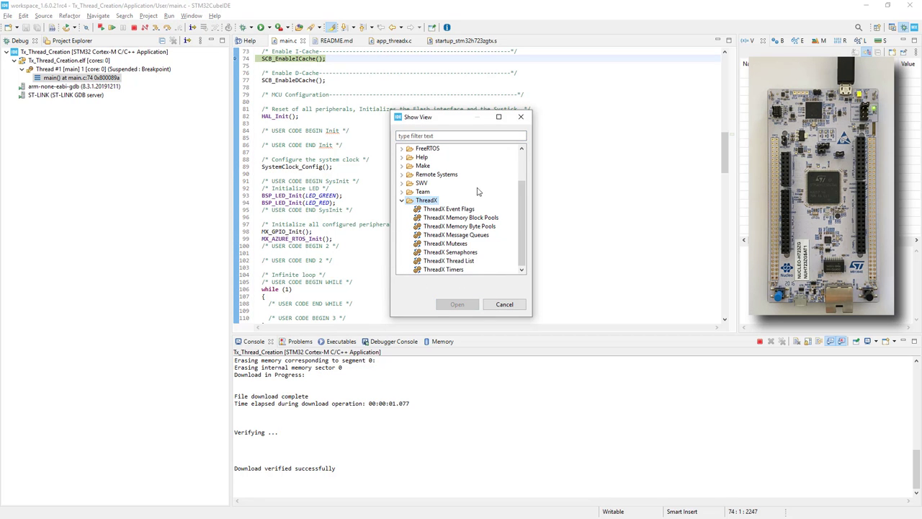
left_click(461, 217)
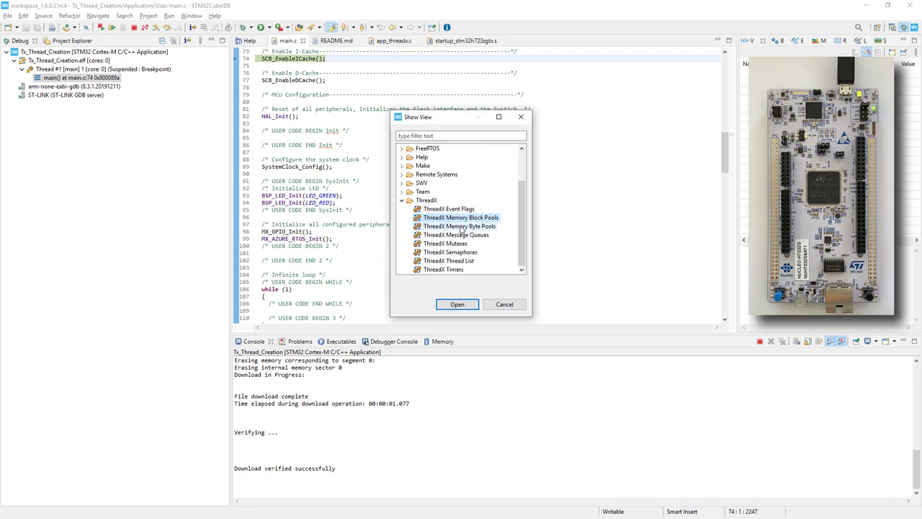
left_click(444, 242)
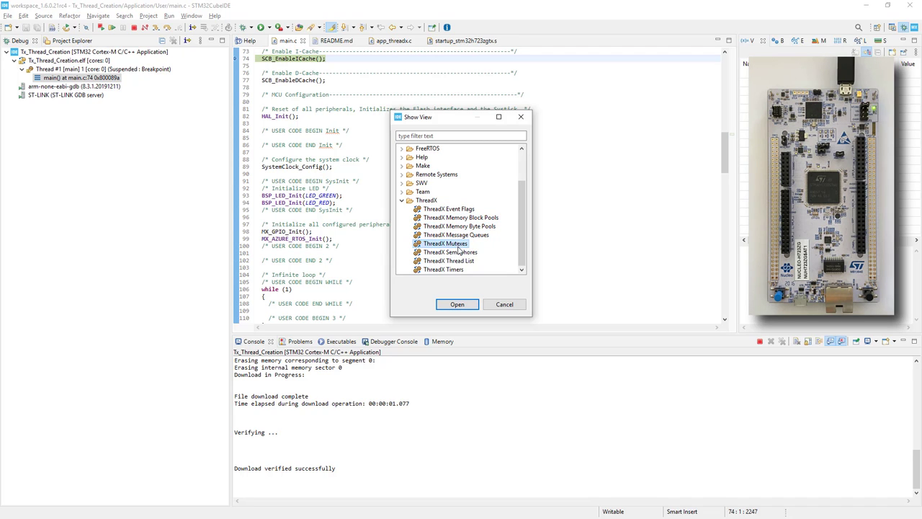
left_click(448, 260)
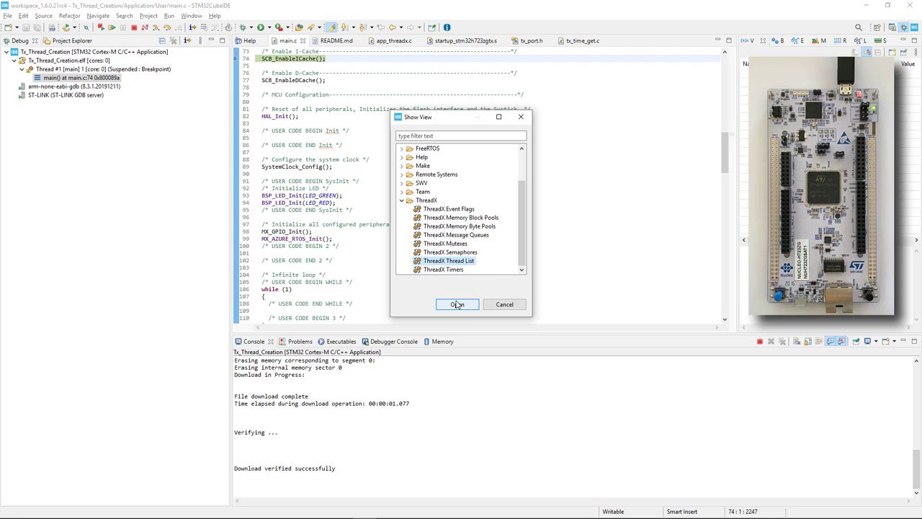
left_click(457, 304)
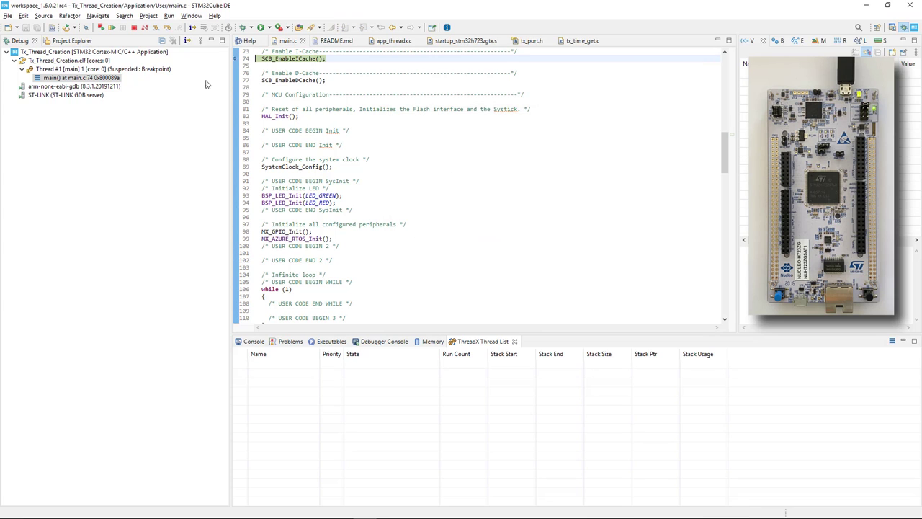
Resume and suspend the program so the thread list shows Main Thread, Thread One, Thread Two and Idle
left_click(112, 27)
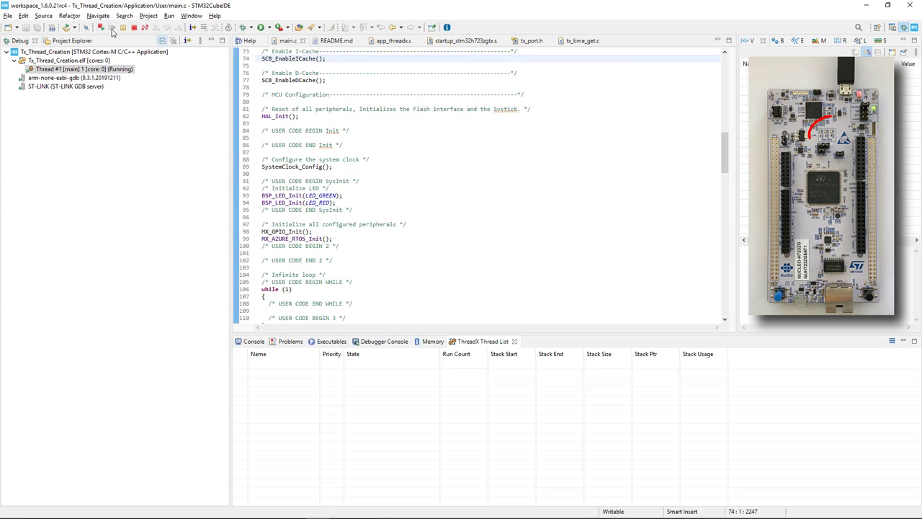
mouse_move(122, 27)
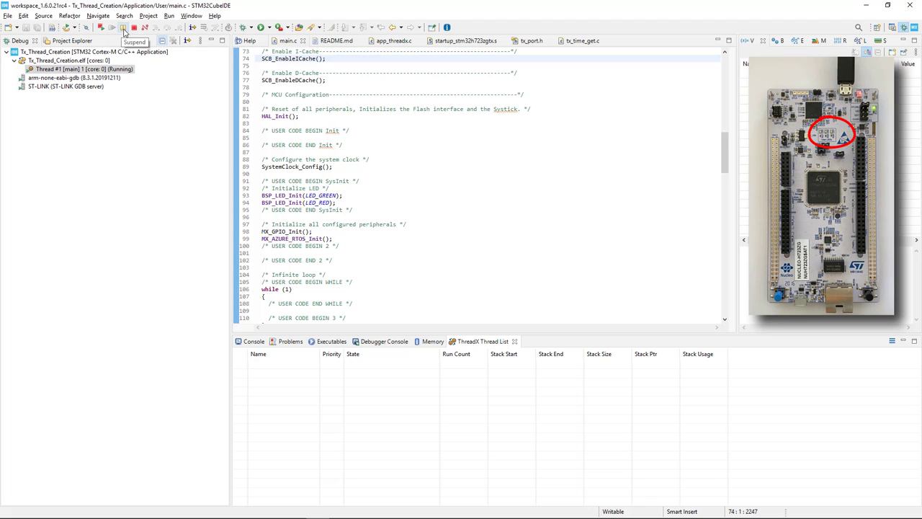
left_click(122, 28)
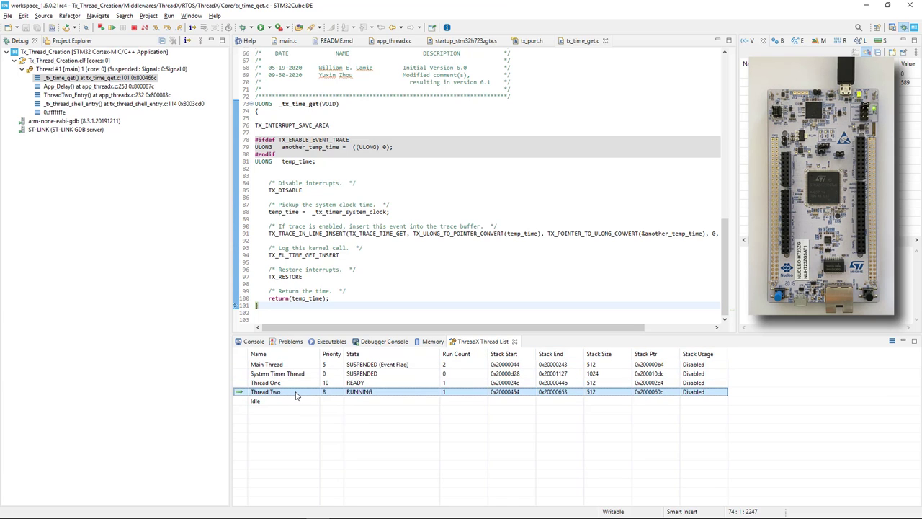
mouse_move(295, 395)
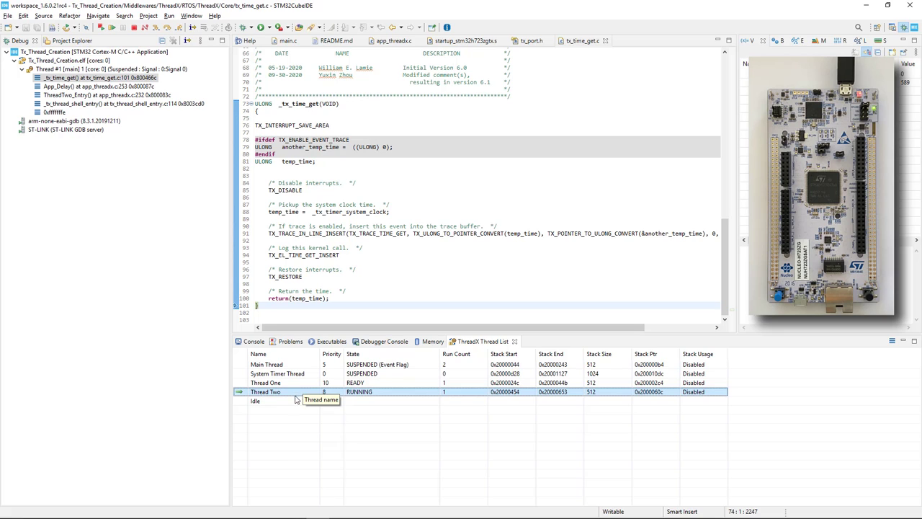
mouse_move(291, 406)
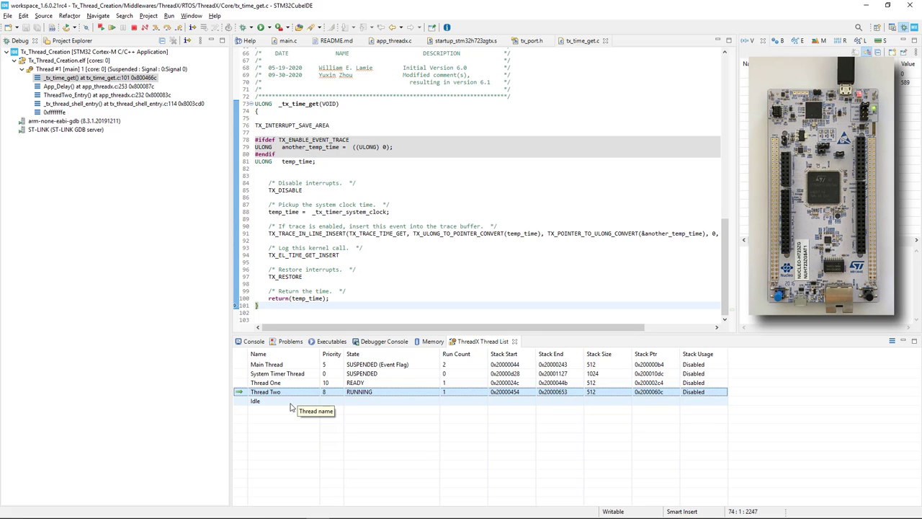
mouse_move(291, 405)
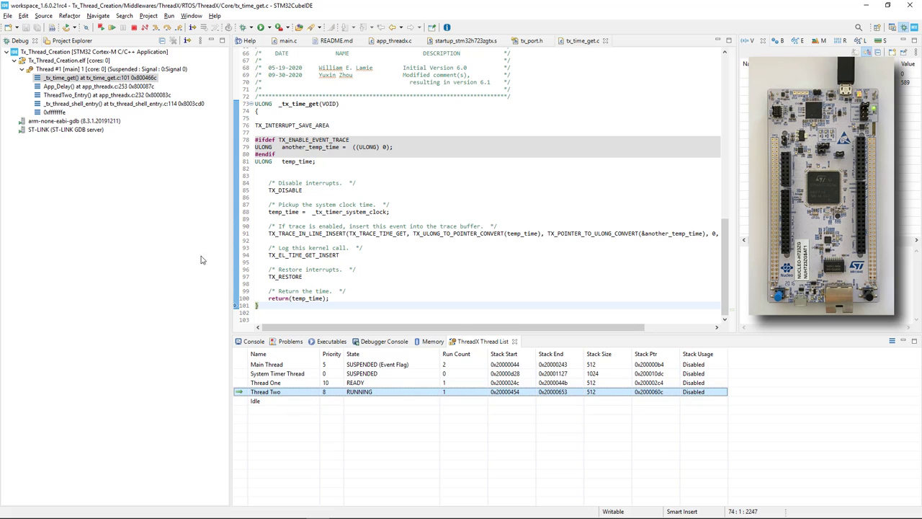
left_click(134, 27)
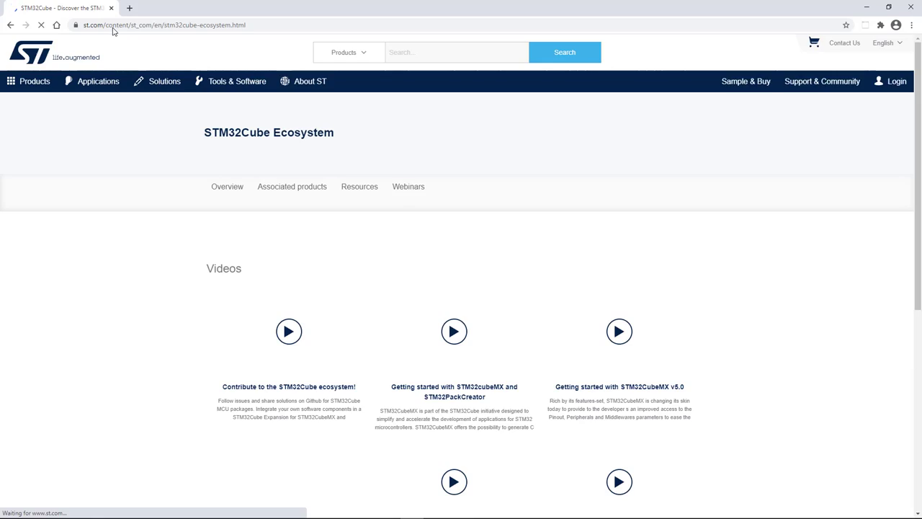
Browse the STM32Cube Ecosystem page's Resources section through documentation, videos and webinars
left_click(228, 188)
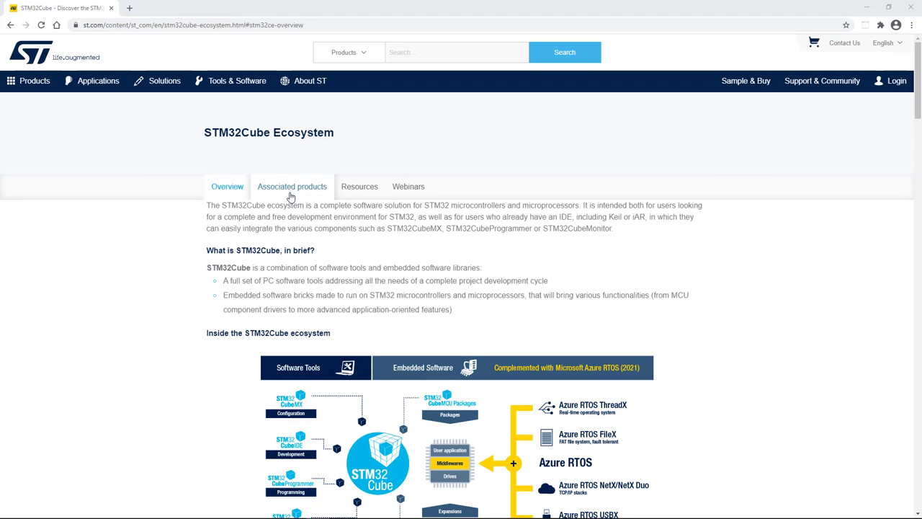
left_click(360, 186)
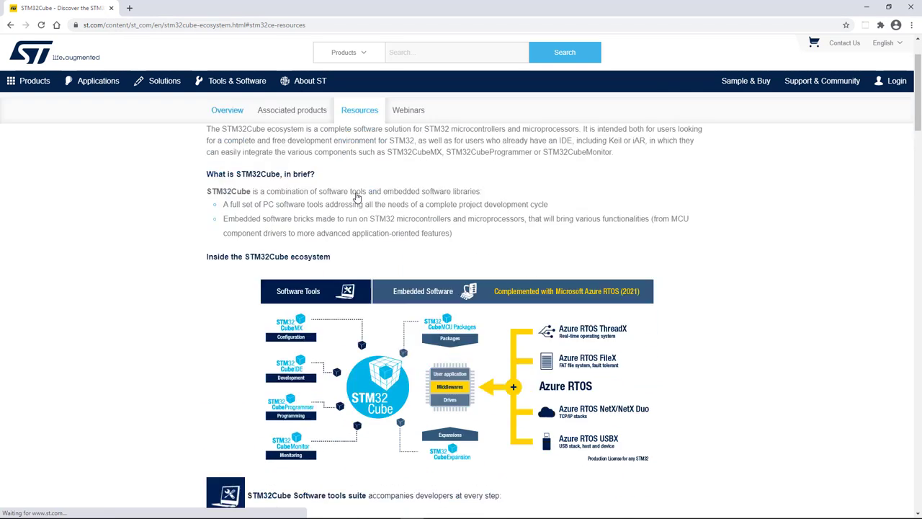
scroll("down", 3)
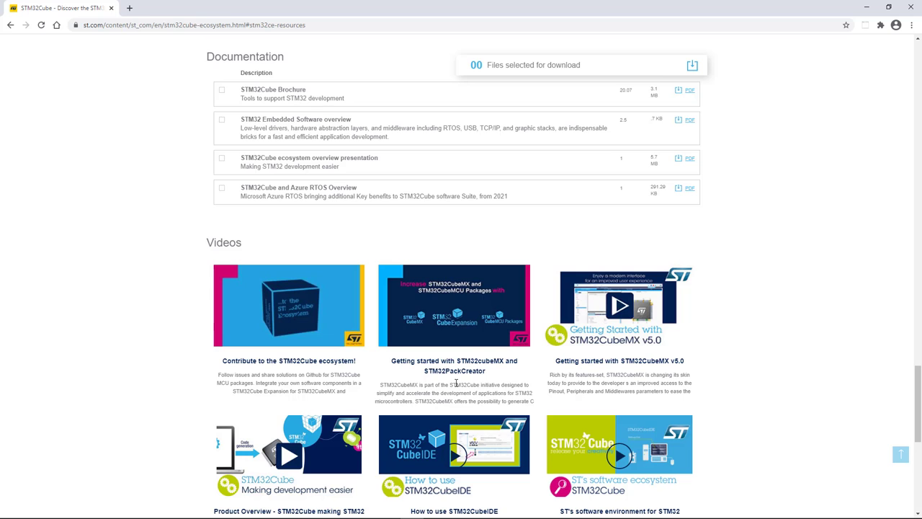
scroll("down", 3)
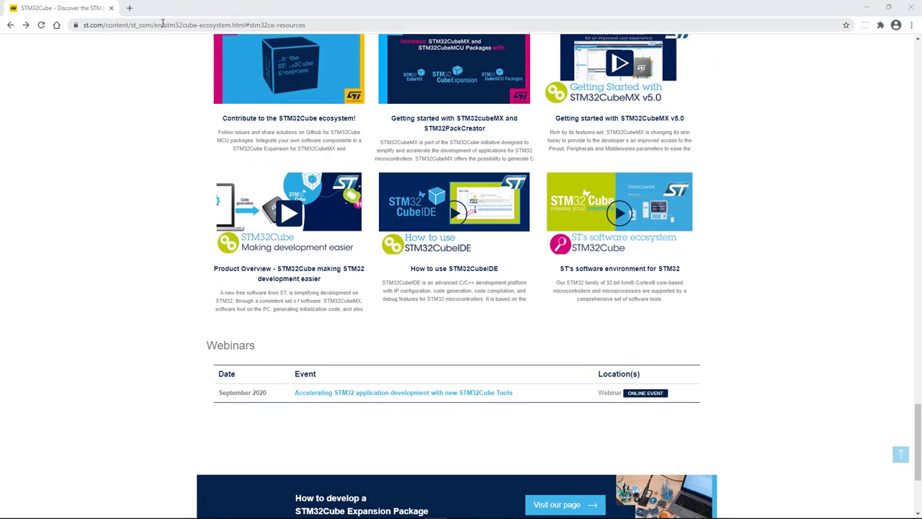
left_click(195, 24)
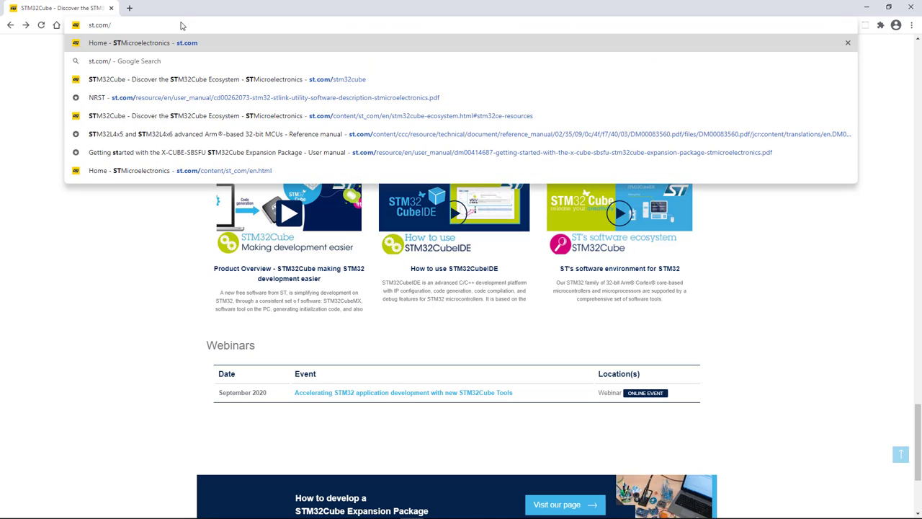
Navigate to the X-CUBE-AZRTOS-H7 product page and show its Documentation list
type("x-cube-azrtos-h7.html#get-software")
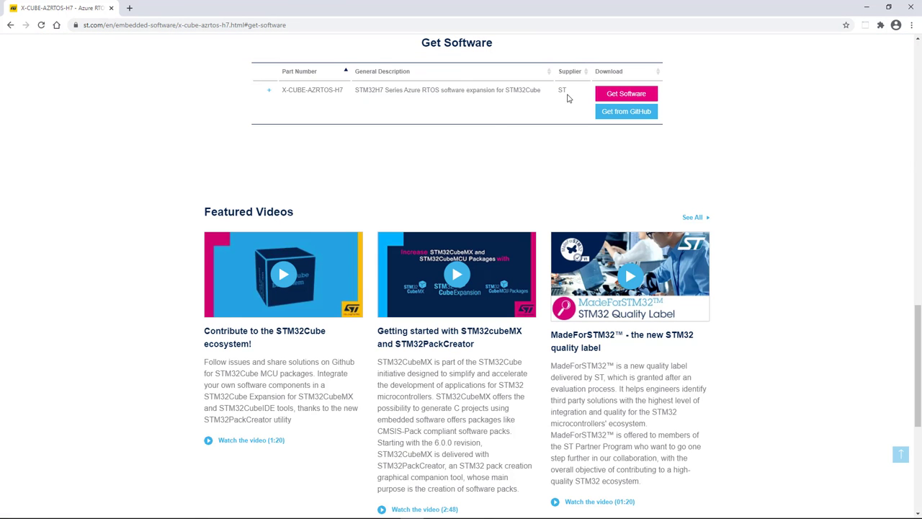
scroll("up", 3)
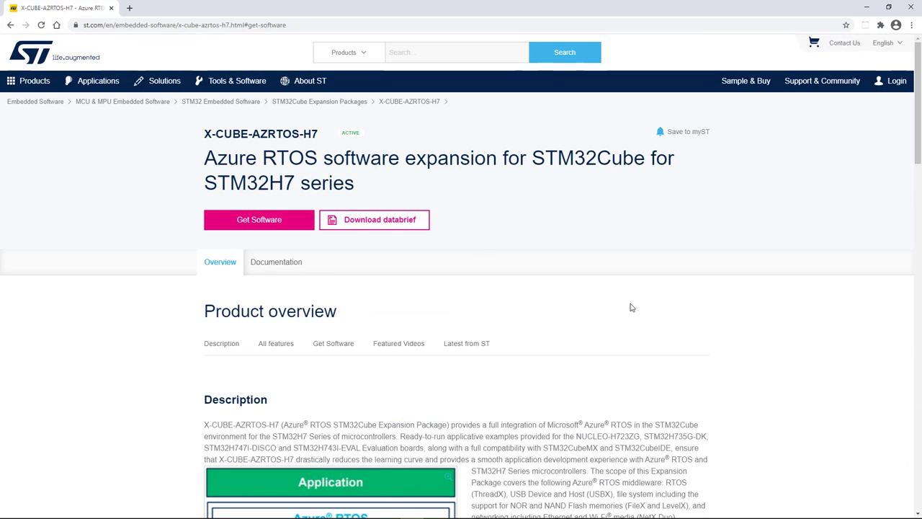
left_click(277, 262)
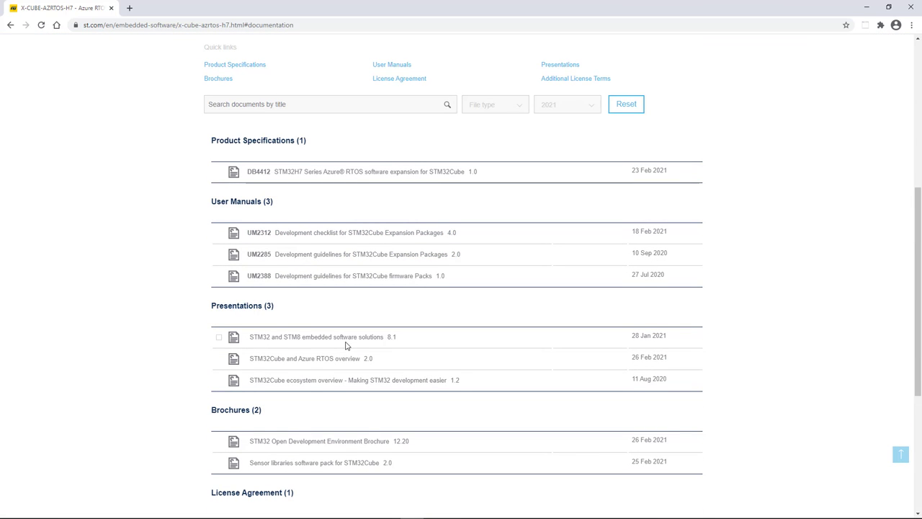
left_click(180, 25)
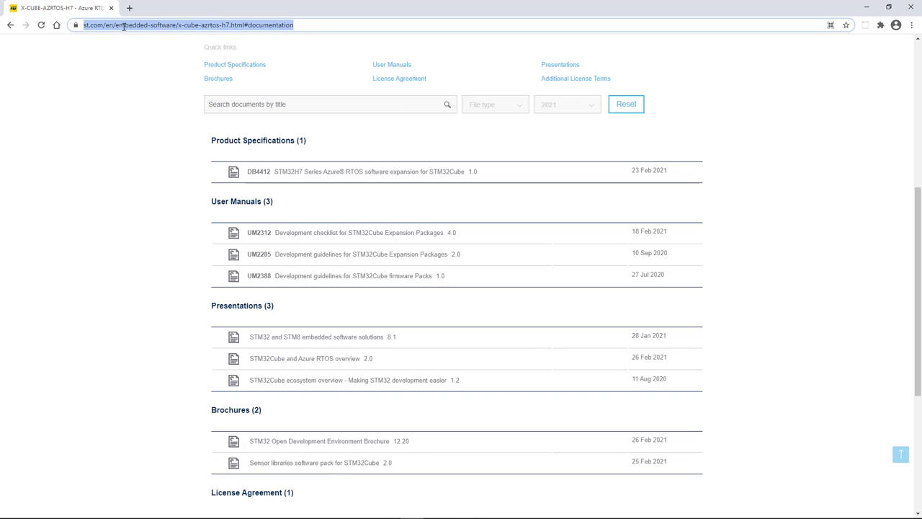
Navigate to wiki.st.com/stm32mcu and reach the Development zone with Azure RTOS topics
type("wiki.st.com/stm3")
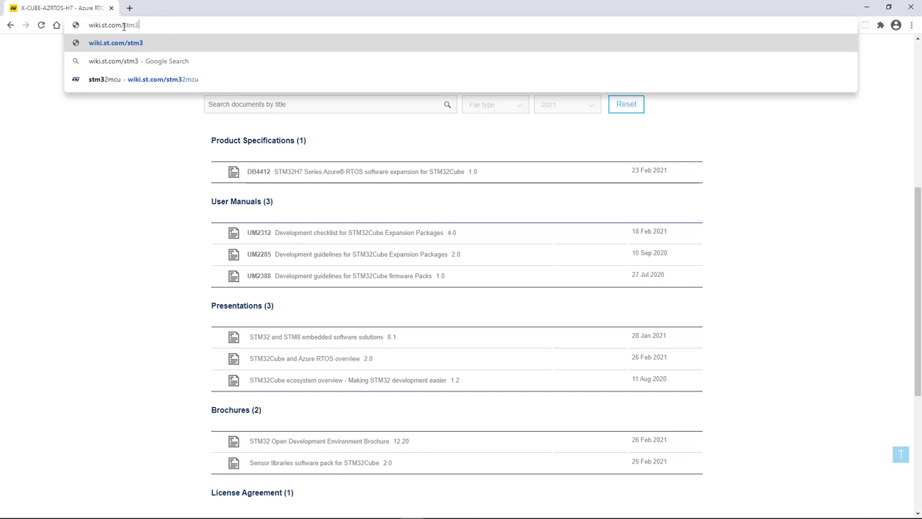
left_click(145, 79)
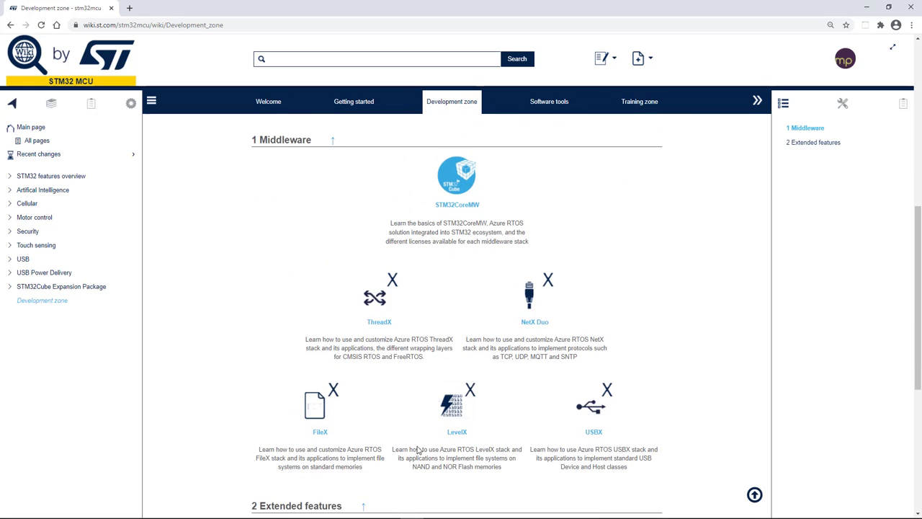
mouse_move(490, 333)
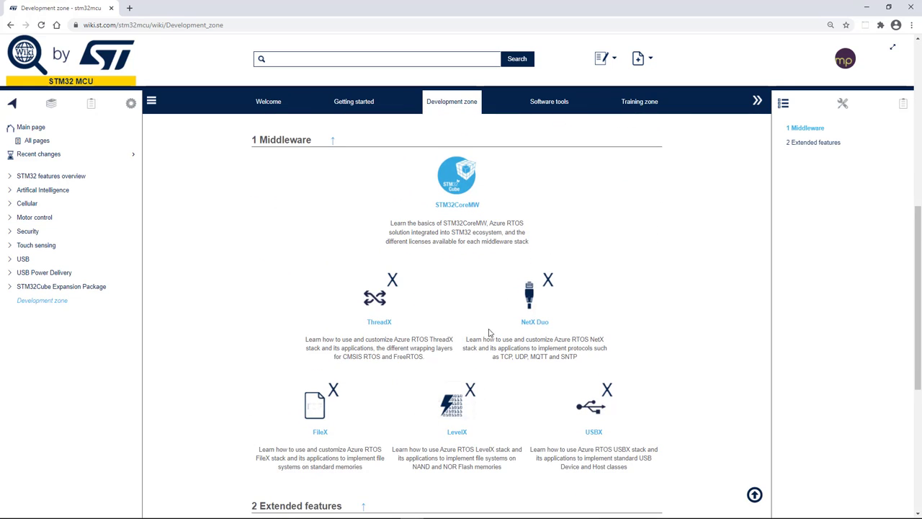
mouse_move(464, 302)
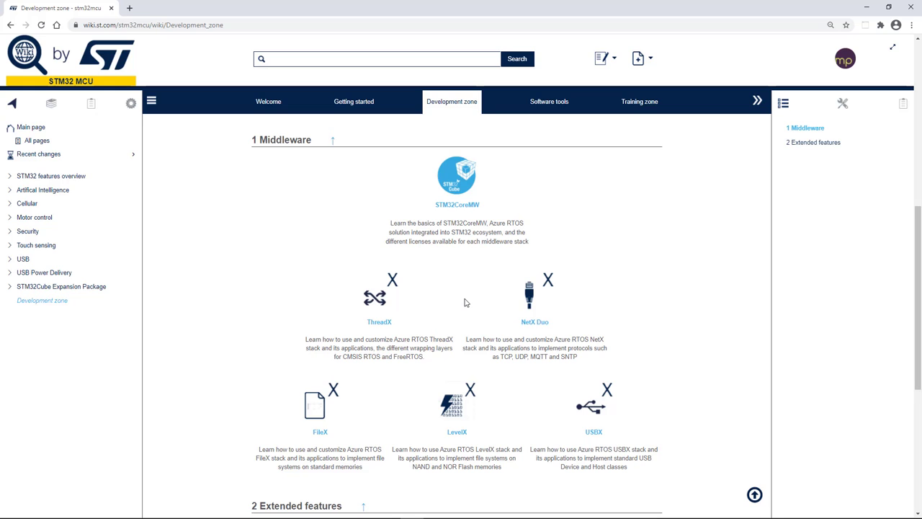